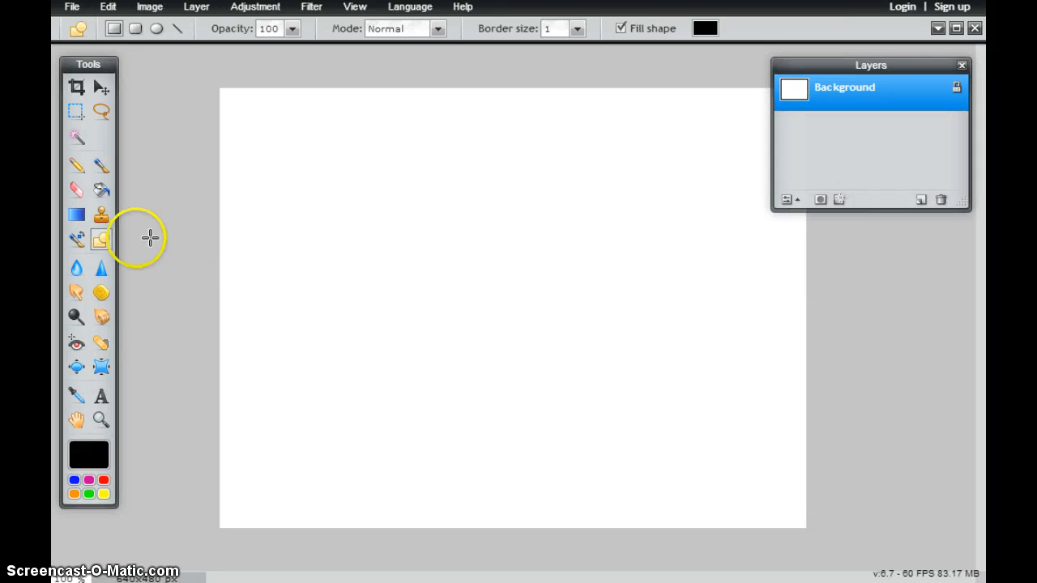
{"action": "mouse_move", "coordinate": [102, 239]}
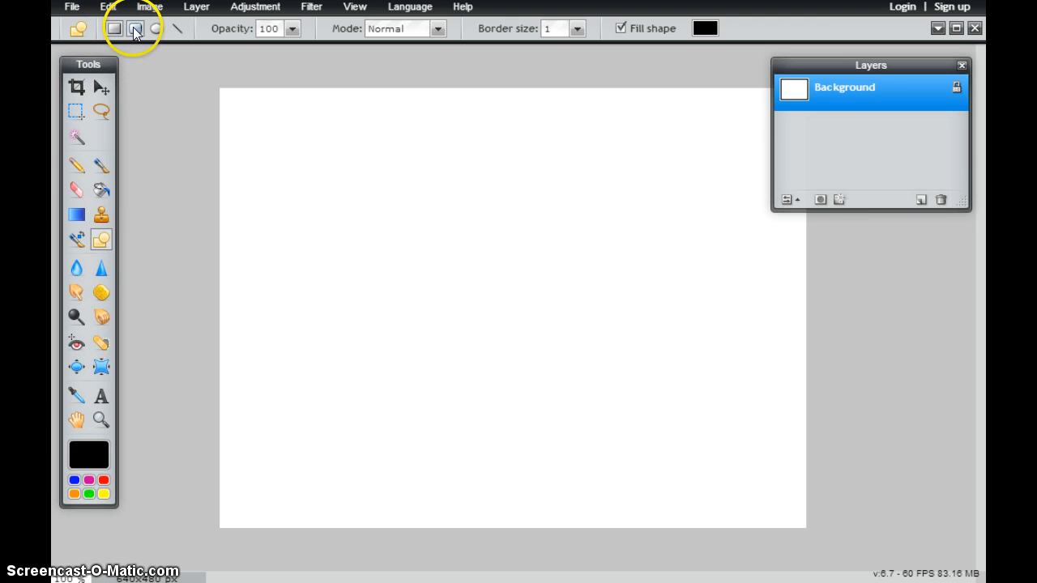
{"action": "mouse_move", "coordinate": [280, 64]}
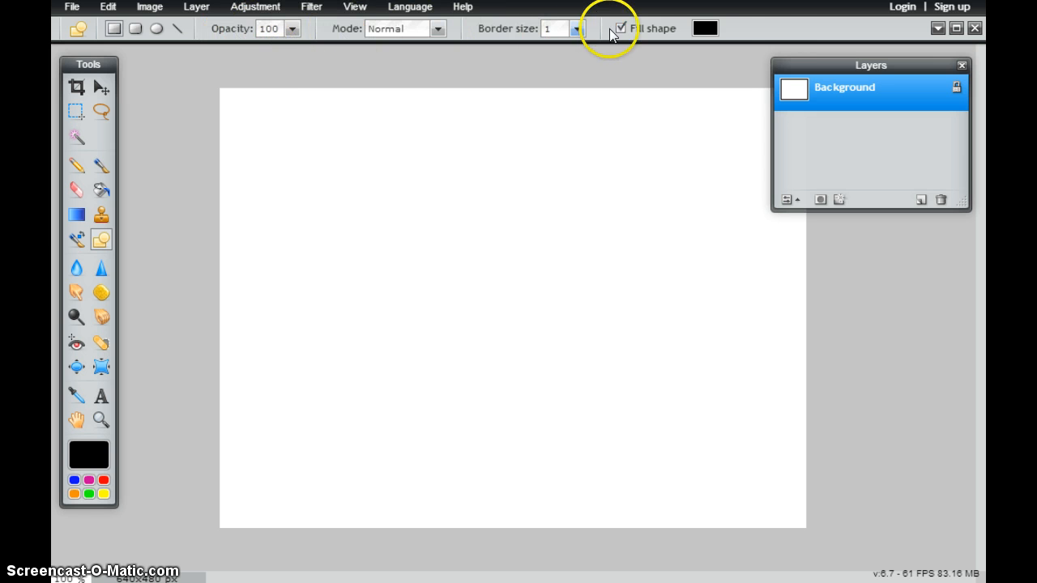
{"action": "mouse_move", "coordinate": [290, 34]}
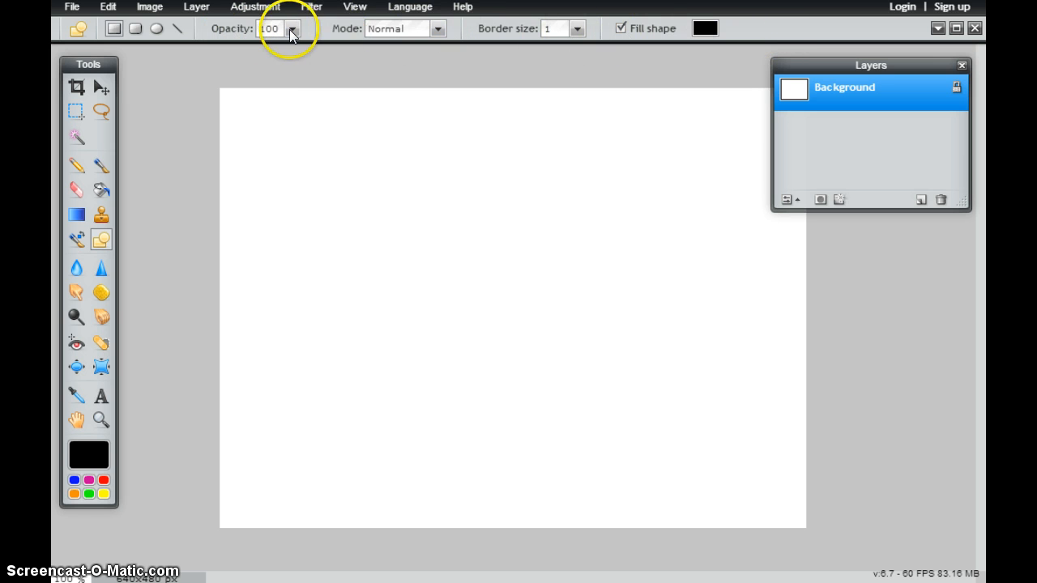
{"action": "mouse_move", "coordinate": [705, 28]}
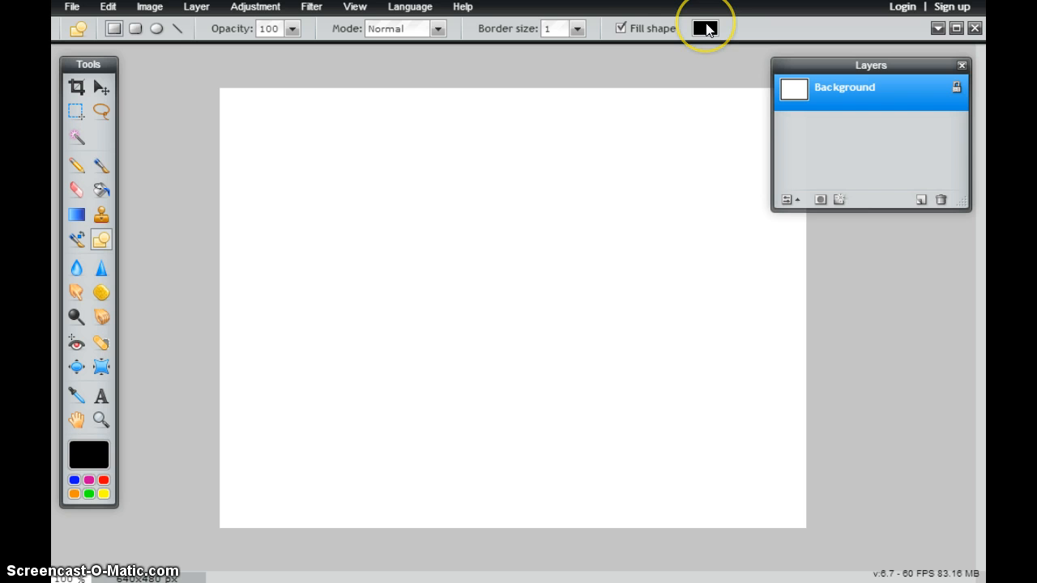
{"action": "mouse_move", "coordinate": [255, 136]}
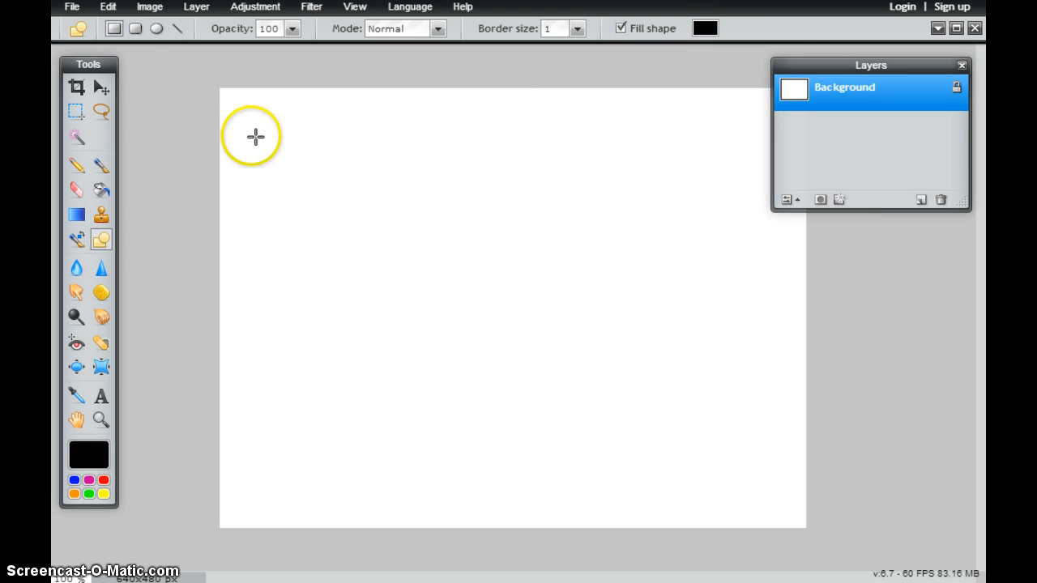
{"action": "mouse_move", "coordinate": [206, 101]}
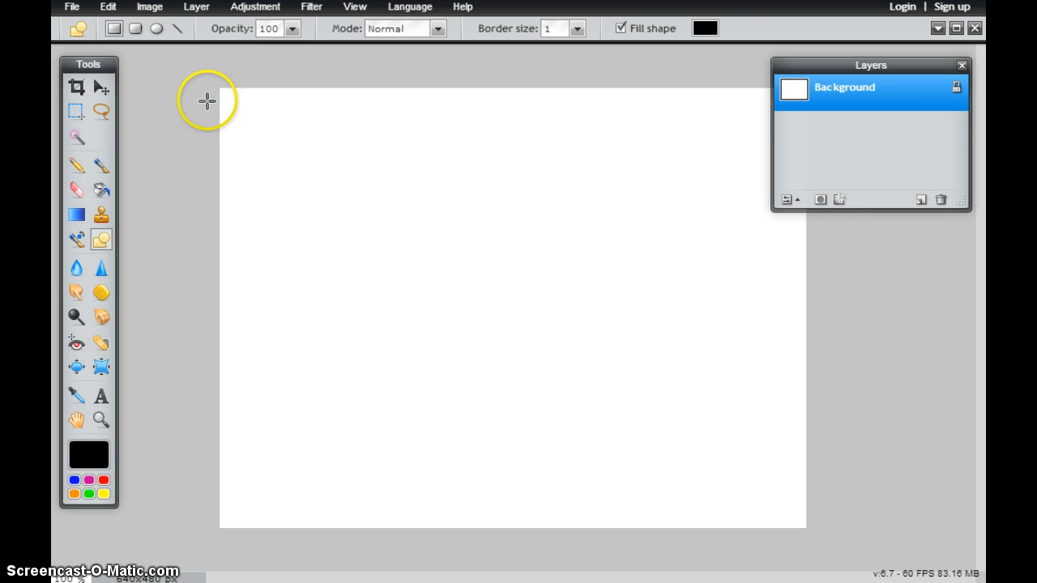
{"action": "mouse_move", "coordinate": [333, 197]}
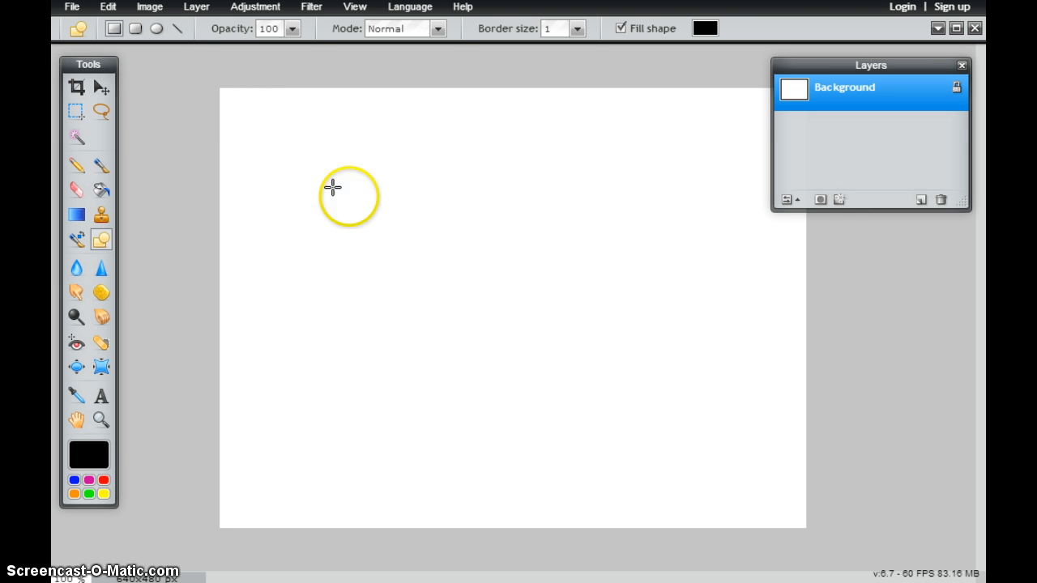
{"action": "mouse_move", "coordinate": [736, 18]}
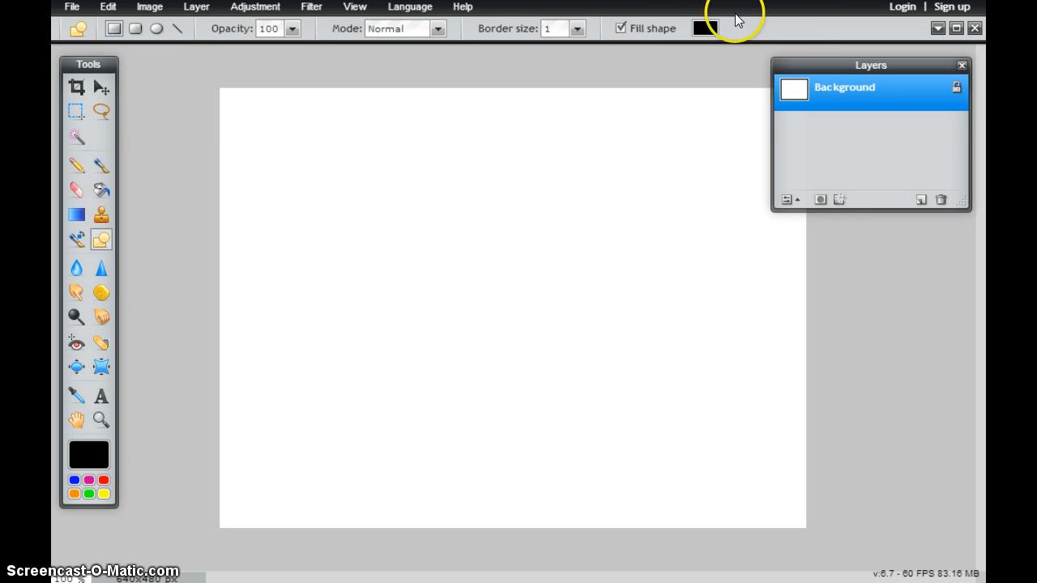
{"action": "mouse_move", "coordinate": [688, 30]}
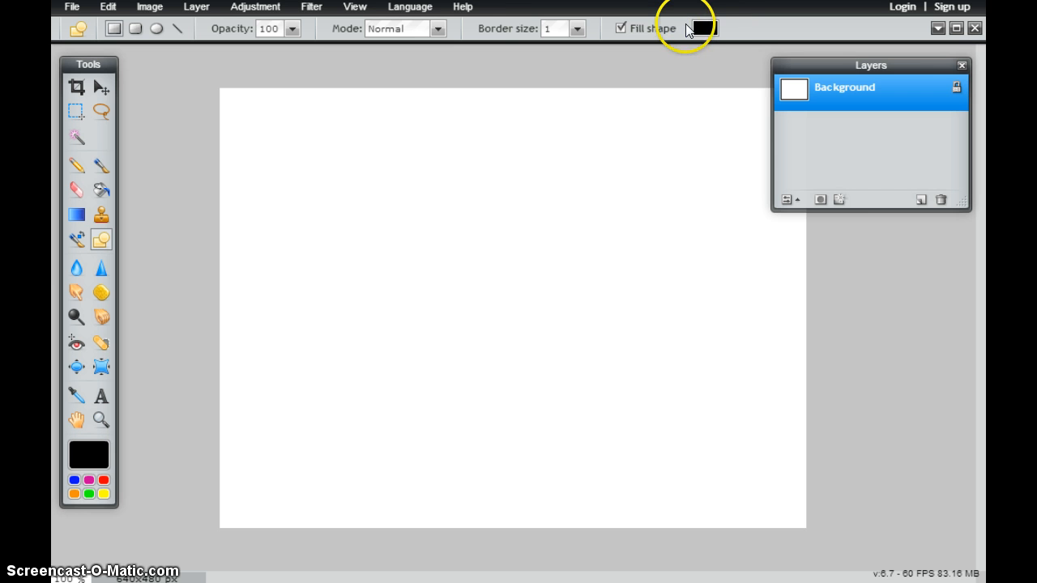
{"action": "mouse_move", "coordinate": [518, 34]}
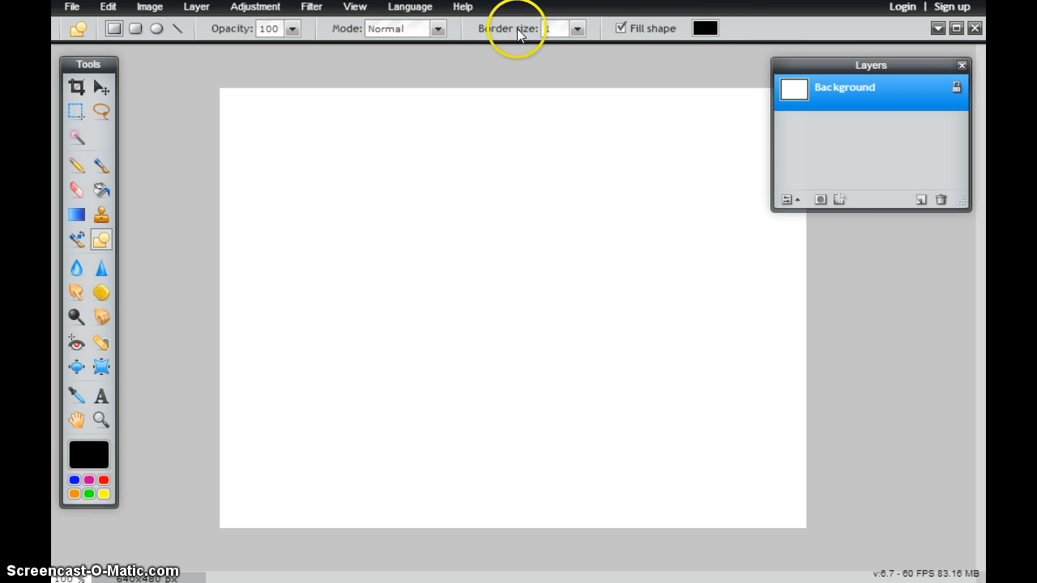
{"action": "mouse_move", "coordinate": [77, 466]}
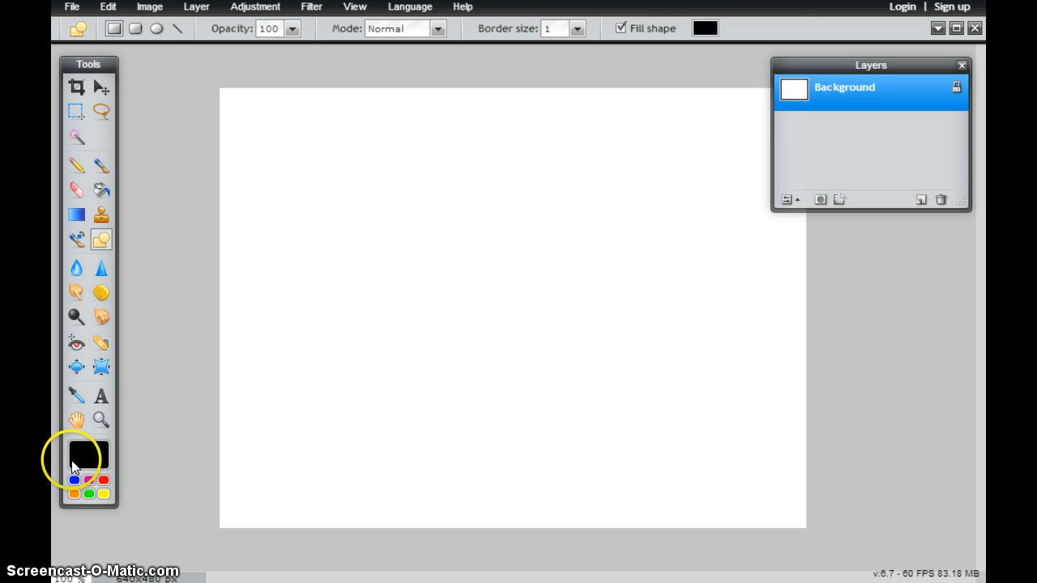
{"action": "mouse_move", "coordinate": [735, 12]}
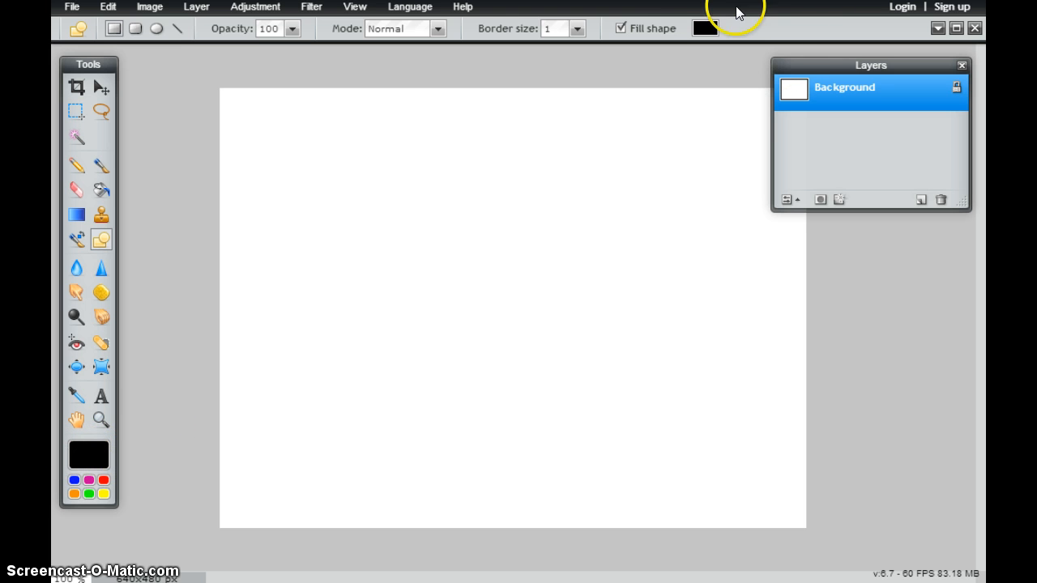
{"action": "mouse_move", "coordinate": [705, 27]}
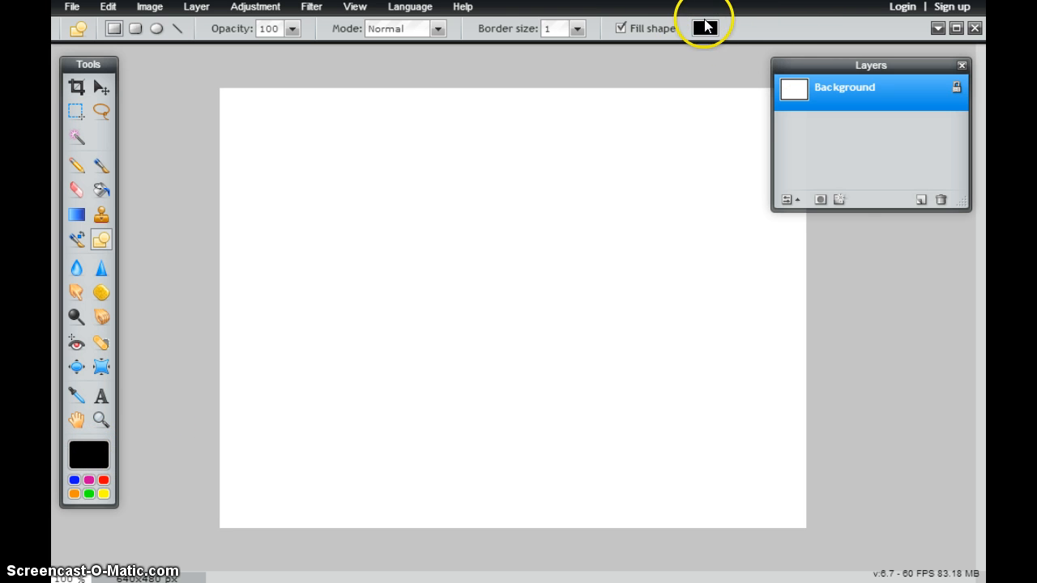
{"action": "mouse_move", "coordinate": [707, 29]}
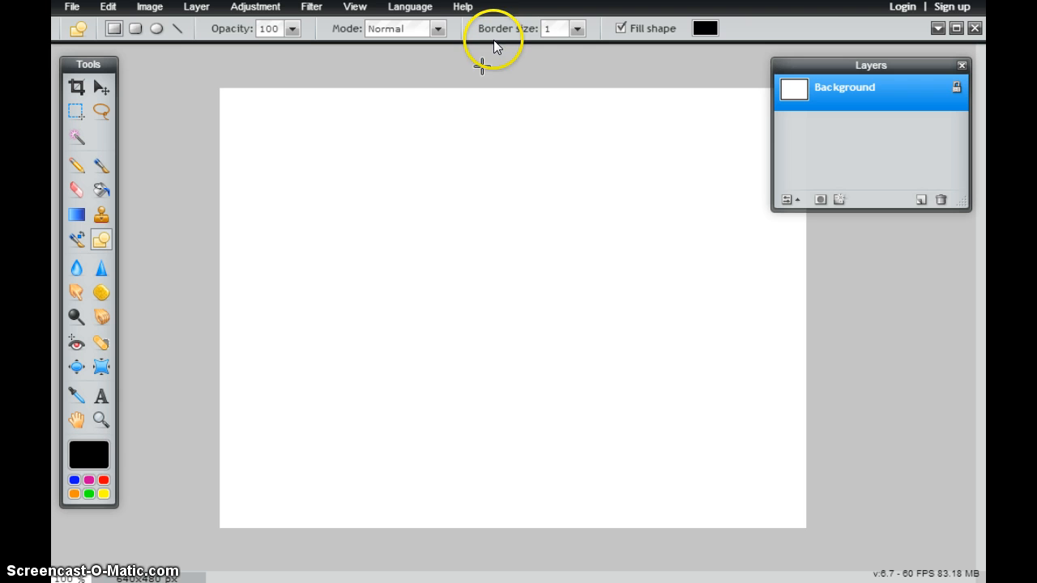
{"action": "mouse_move", "coordinate": [511, 37]}
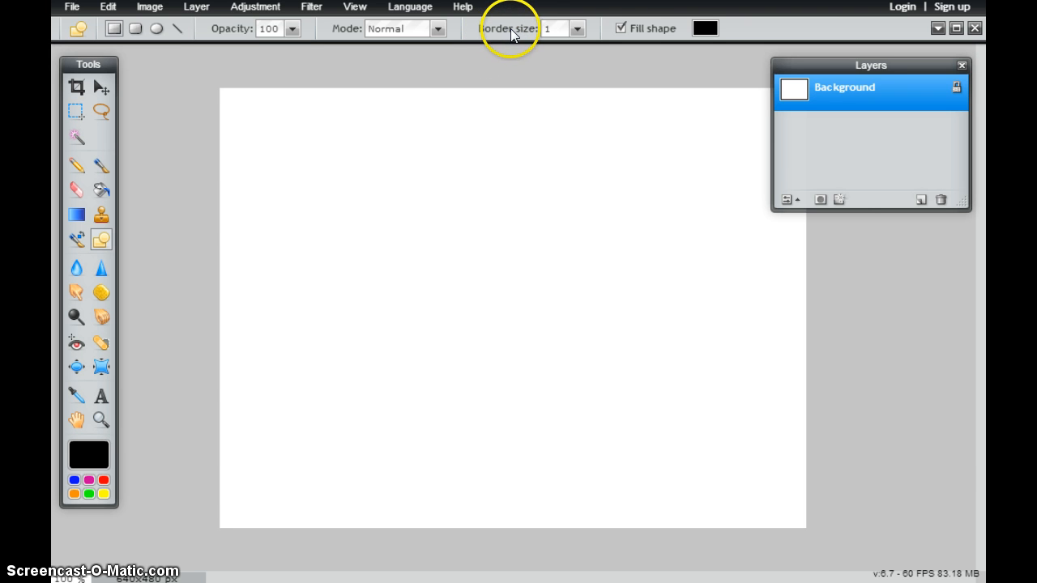
{"action": "mouse_move", "coordinate": [183, 139]}
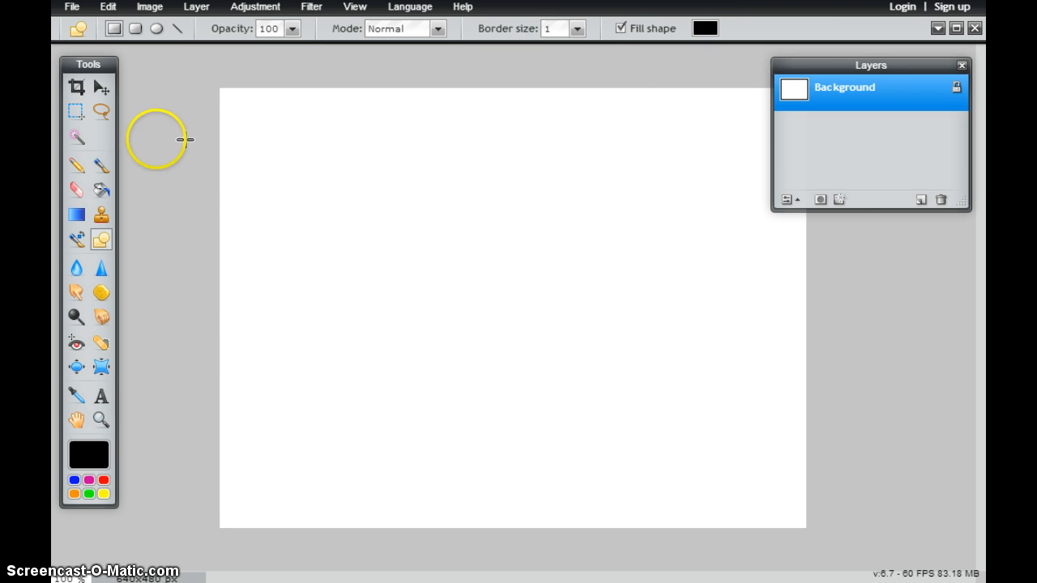
- Draw a solid black square, then a black rectangle with a thick red border beside it
{"action": "left_click_drag", "start_coordinate": [240, 115], "coordinate": [333, 200]}
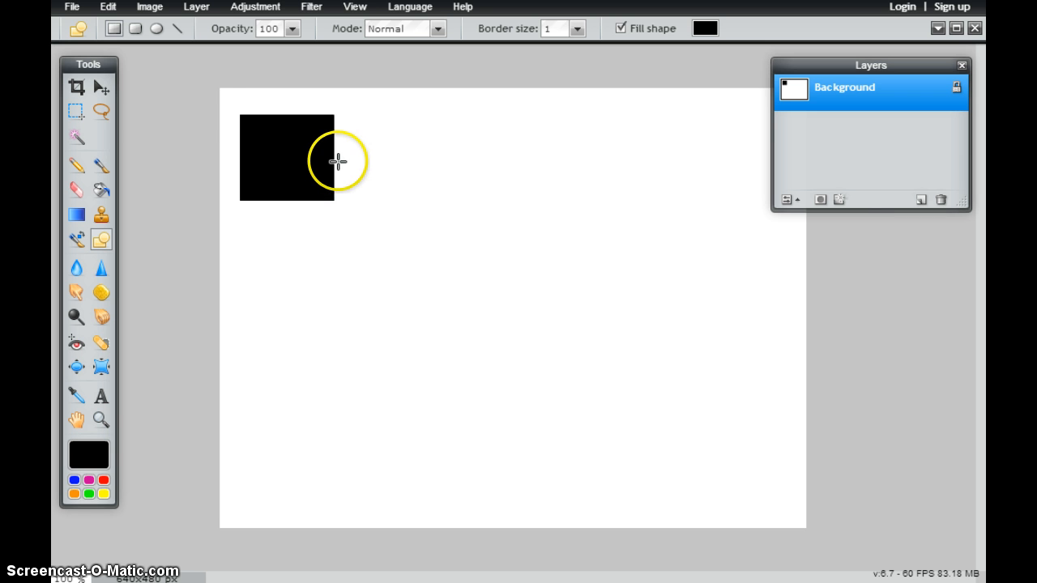
{"action": "left_click", "coordinate": [89, 480]}
{"action": "type", "text": "5"}
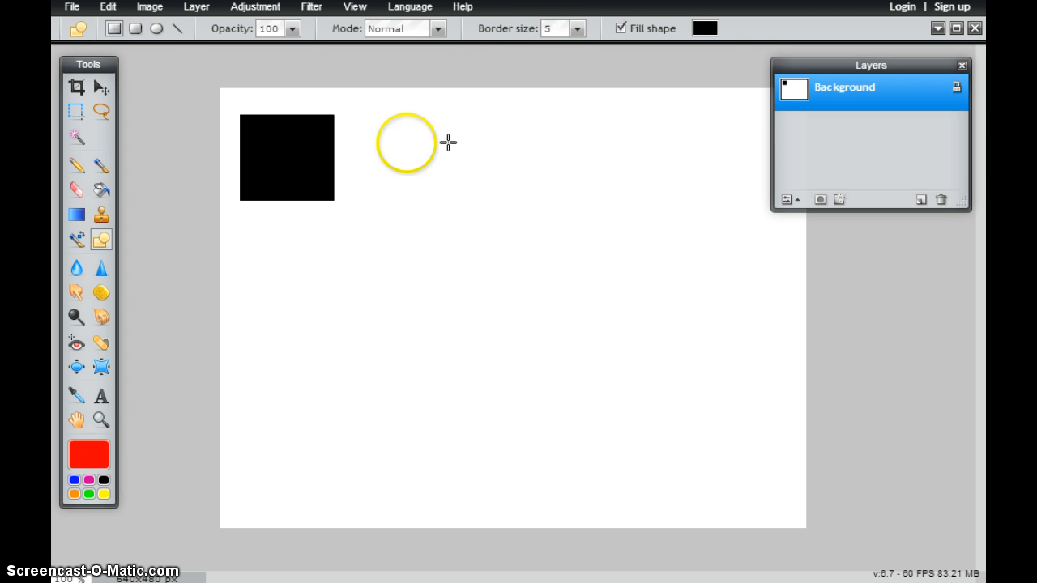
{"action": "left_click_drag", "start_coordinate": [369, 119], "coordinate": [474, 196]}
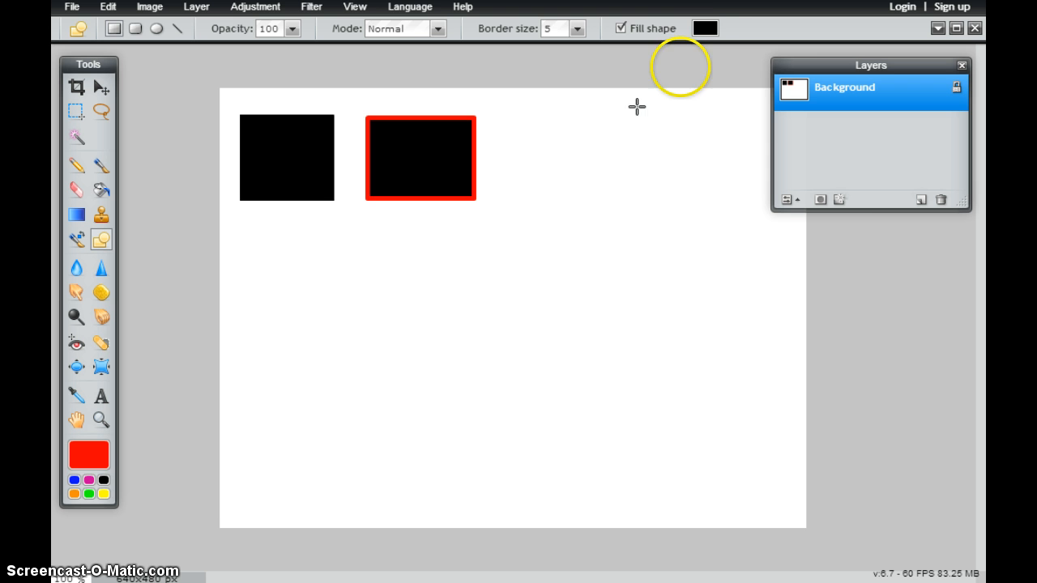
- Switch the fill colour to white and draw a red-bordered white rectangle on the right
{"action": "left_click", "coordinate": [705, 28]}
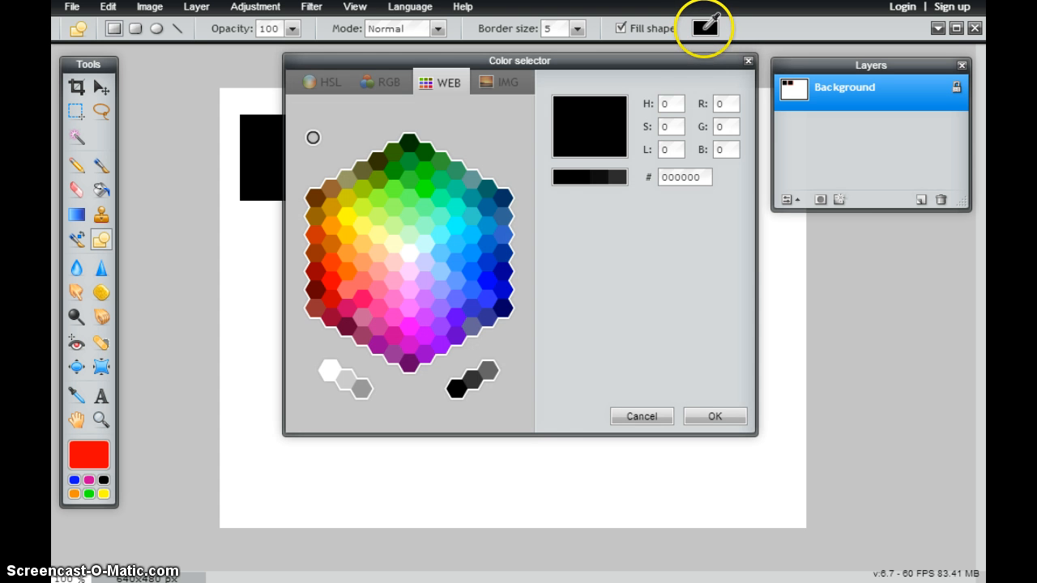
{"action": "mouse_move", "coordinate": [336, 362]}
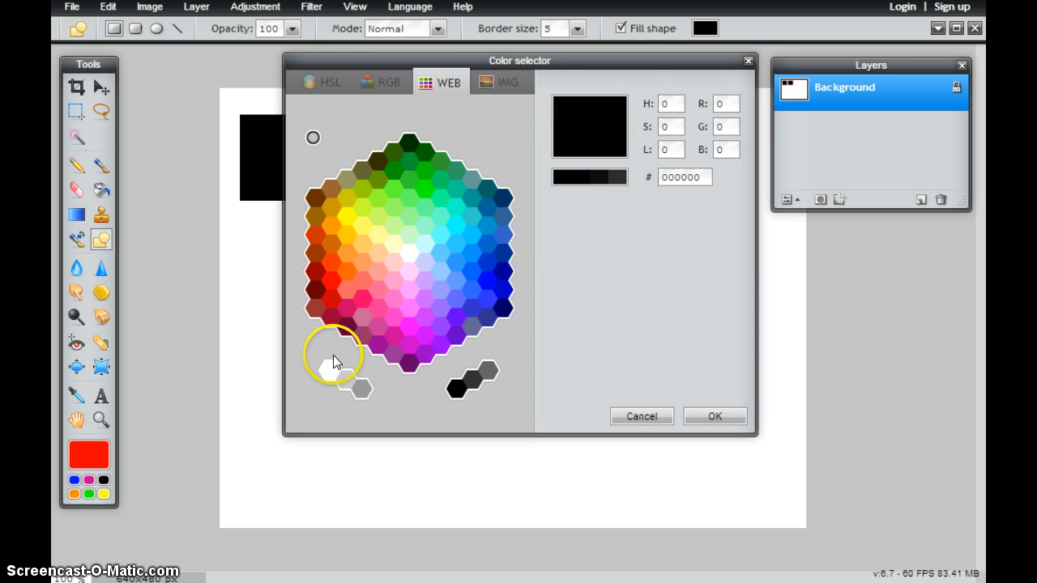
{"action": "mouse_move", "coordinate": [331, 374]}
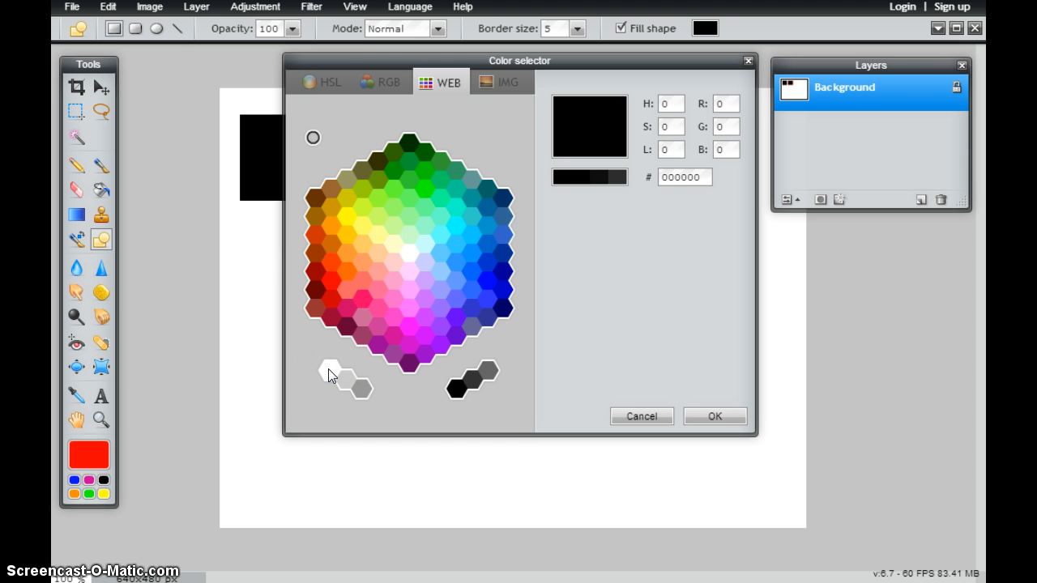
{"action": "left_click", "coordinate": [323, 81]}
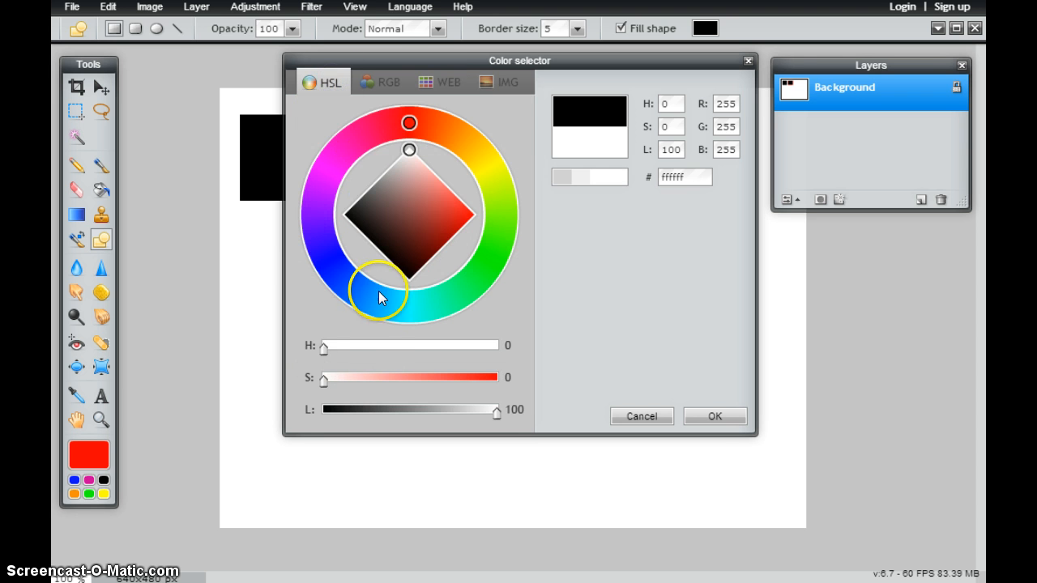
{"action": "mouse_move", "coordinate": [703, 416]}
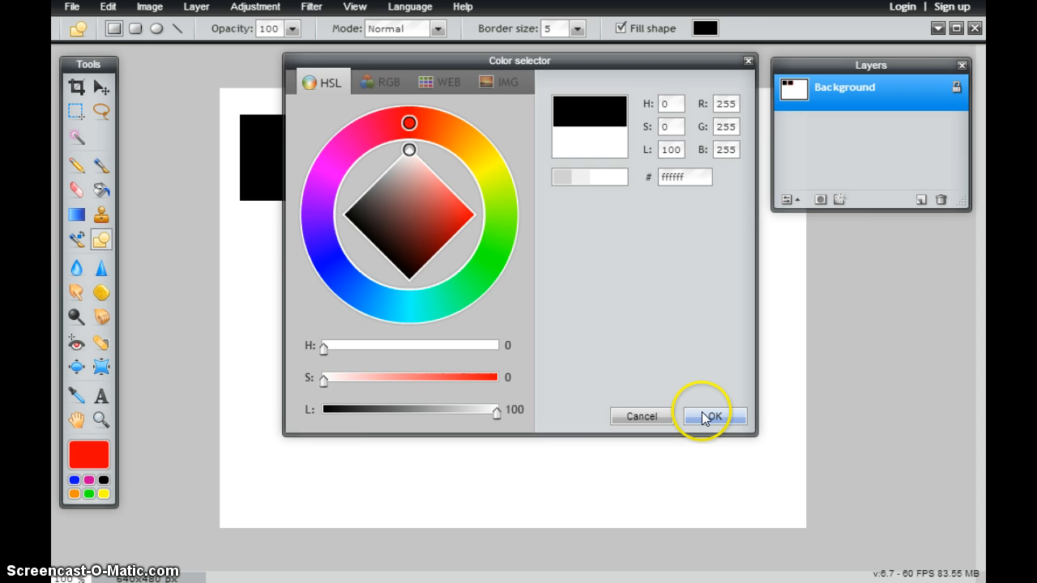
{"action": "left_click", "coordinate": [711, 416]}
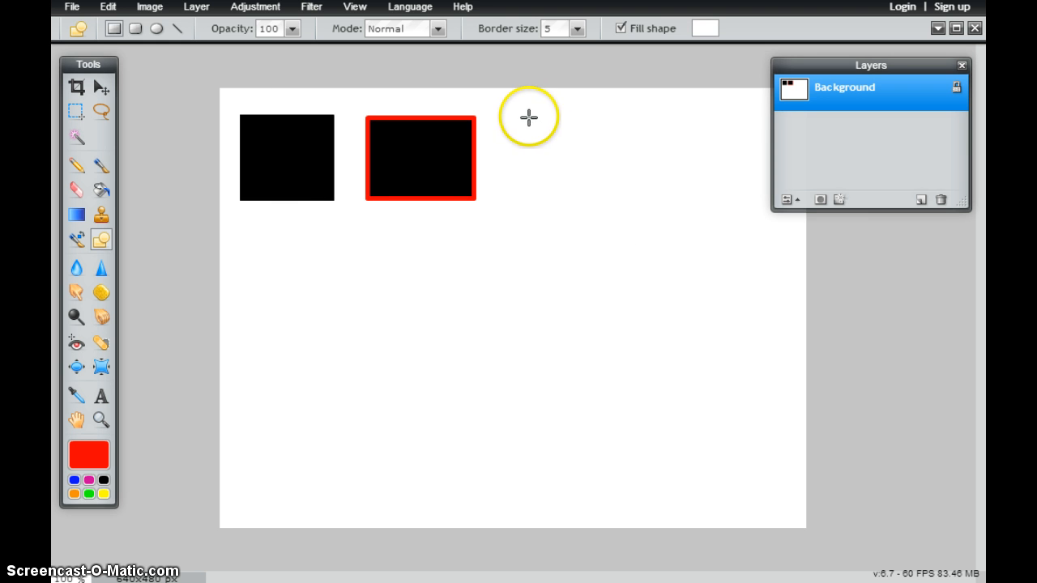
{"action": "left_click_drag", "start_coordinate": [529, 117], "coordinate": [677, 211]}
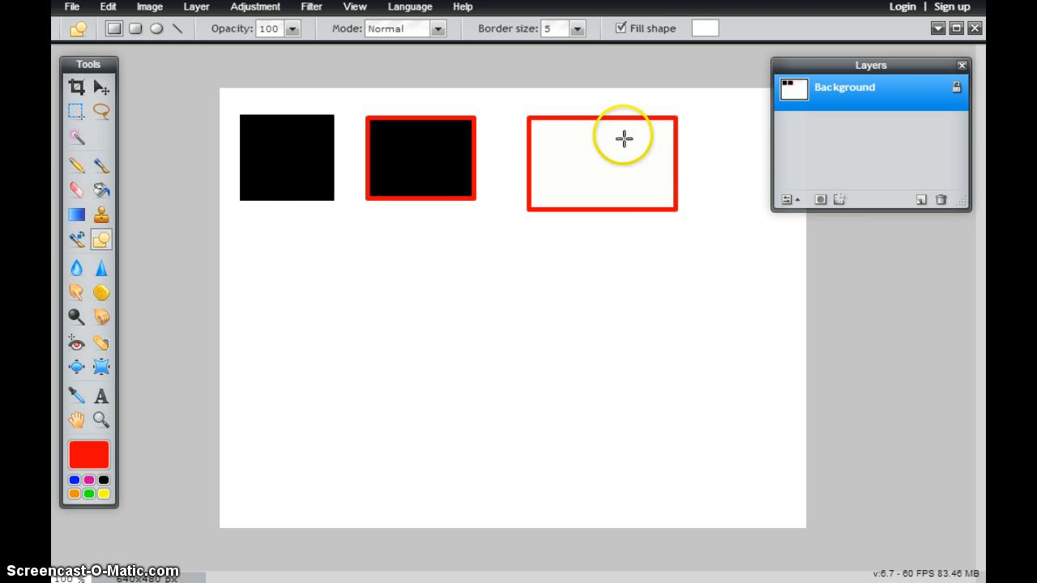
{"action": "mouse_move", "coordinate": [631, 209]}
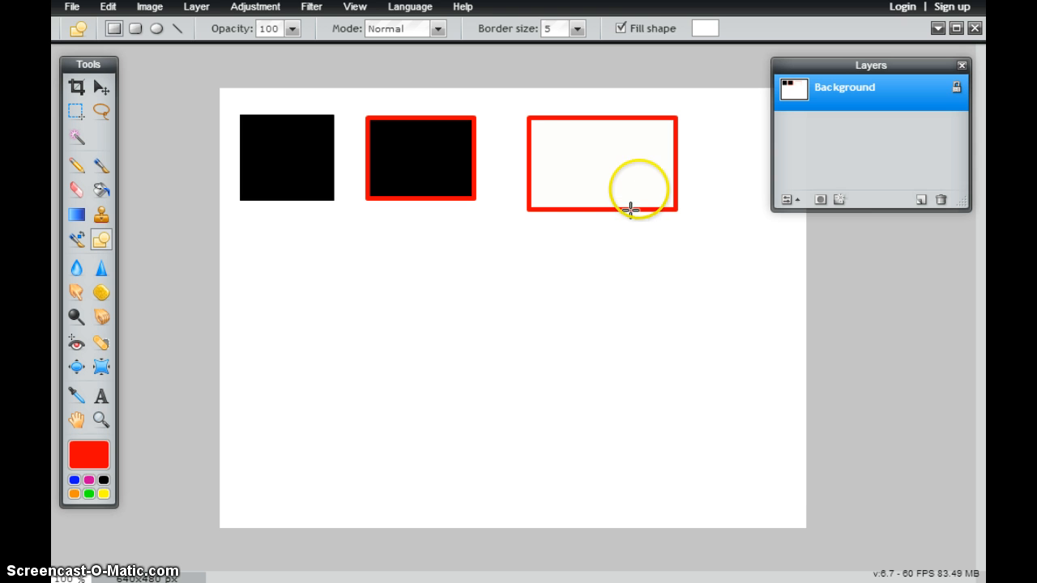
{"action": "mouse_move", "coordinate": [608, 180]}
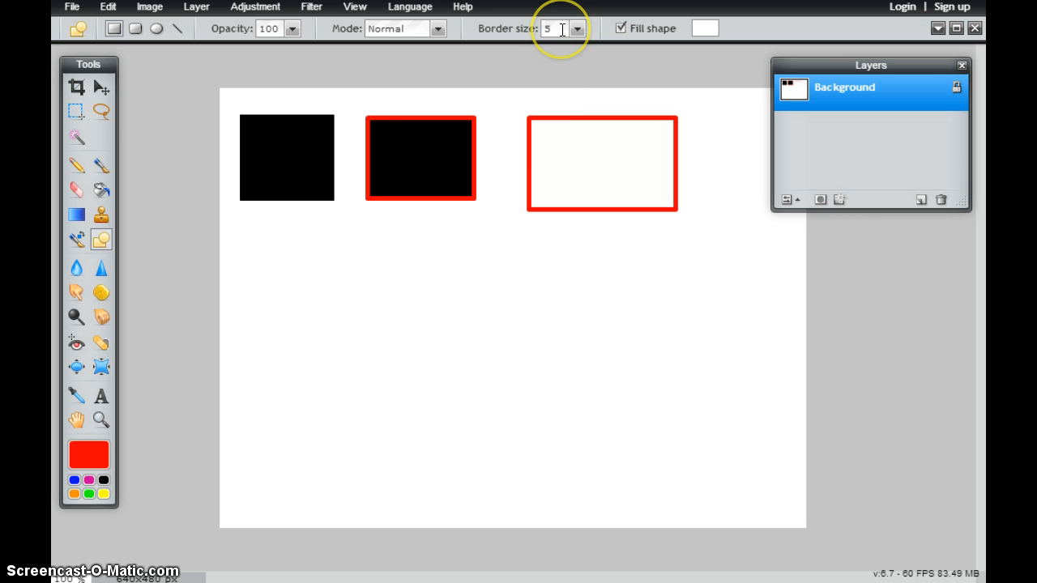
{"action": "mouse_move", "coordinate": [418, 55]}
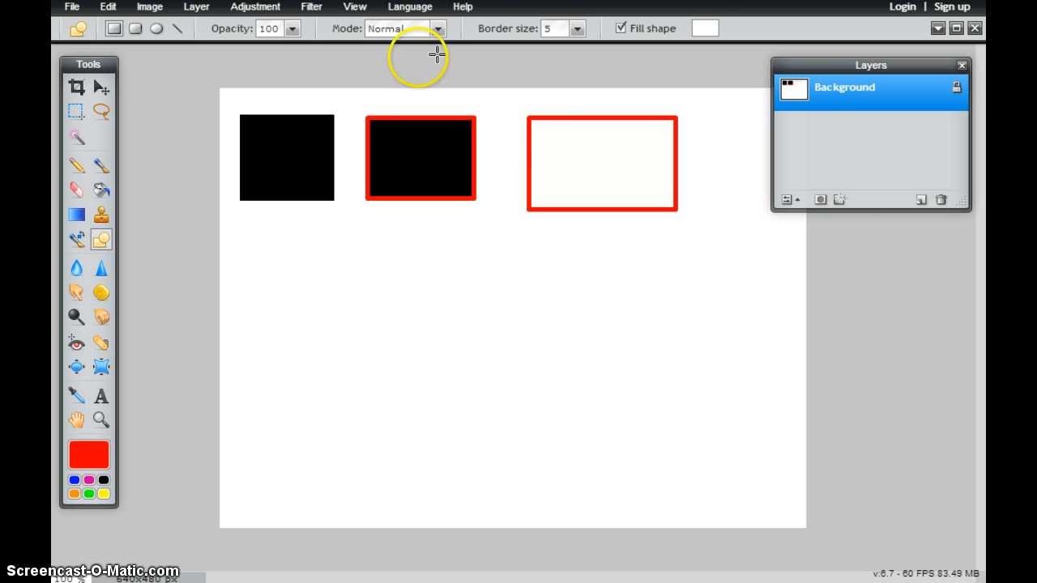
{"action": "mouse_move", "coordinate": [705, 29]}
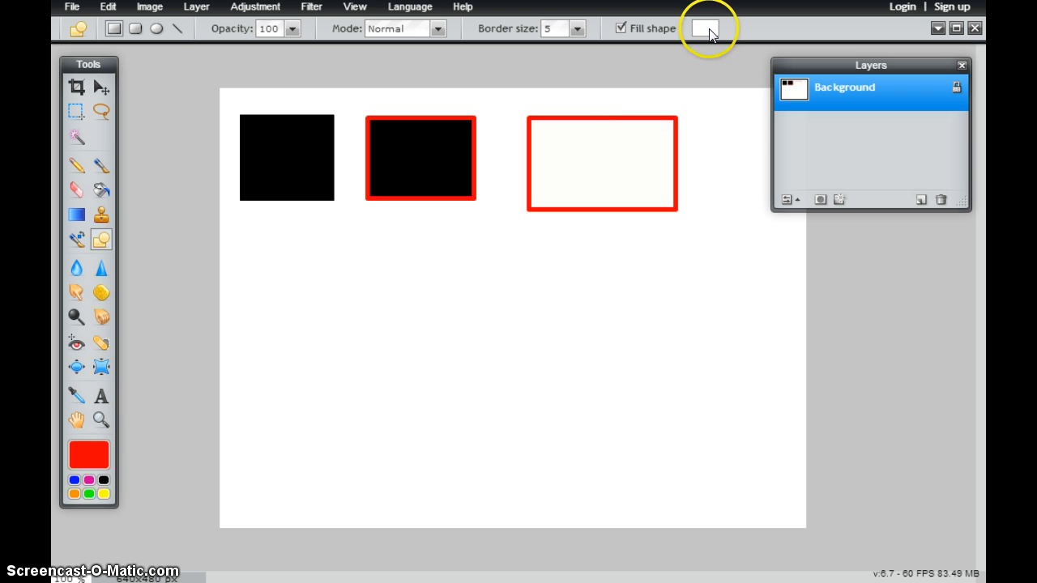
- Set the fill to blue and draw a borderless blue rectangle below the black square
{"action": "left_click", "coordinate": [705, 28]}
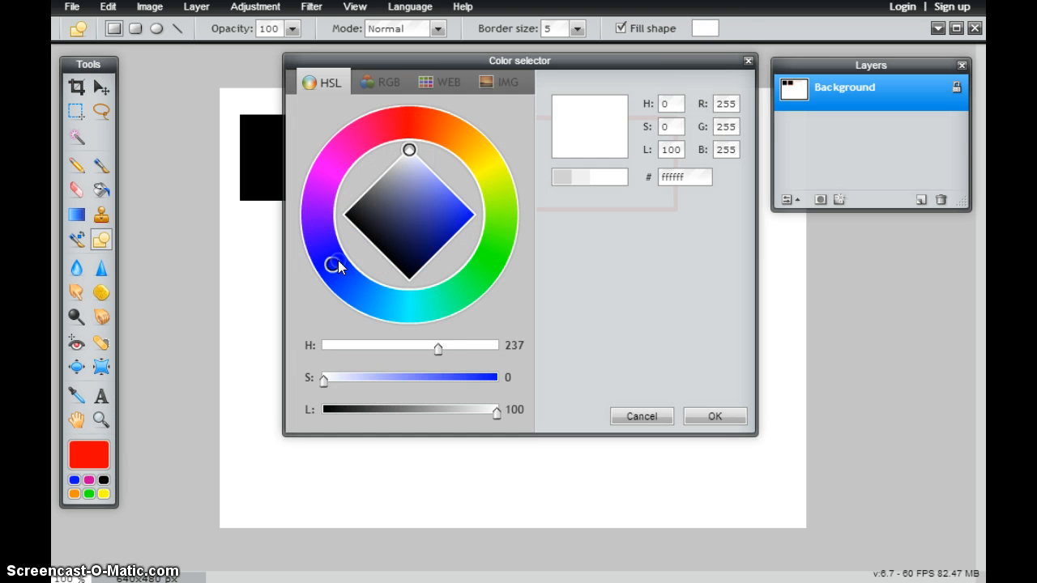
{"action": "left_click", "coordinate": [714, 416]}
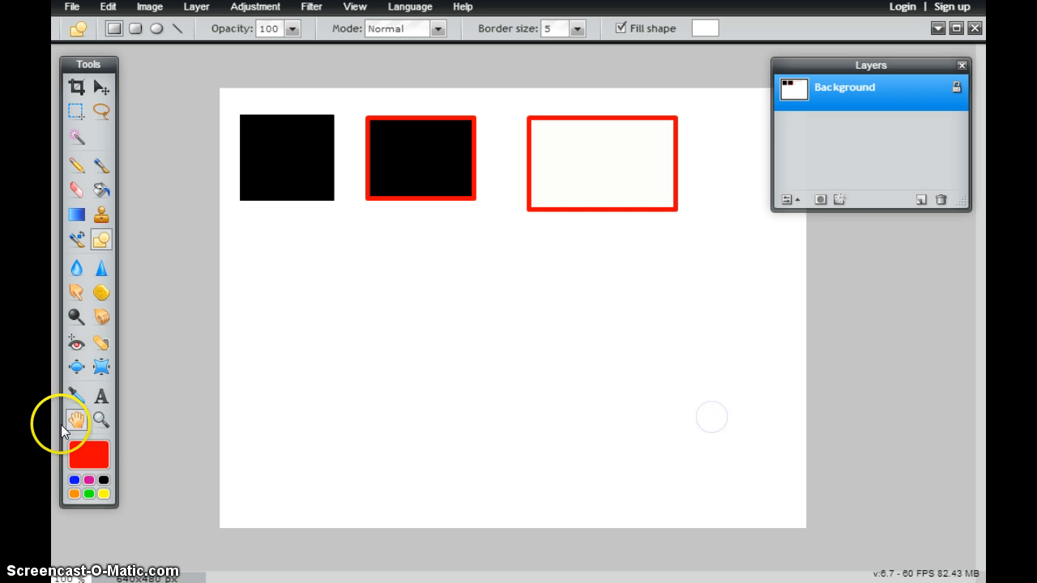
{"action": "mouse_move", "coordinate": [73, 498]}
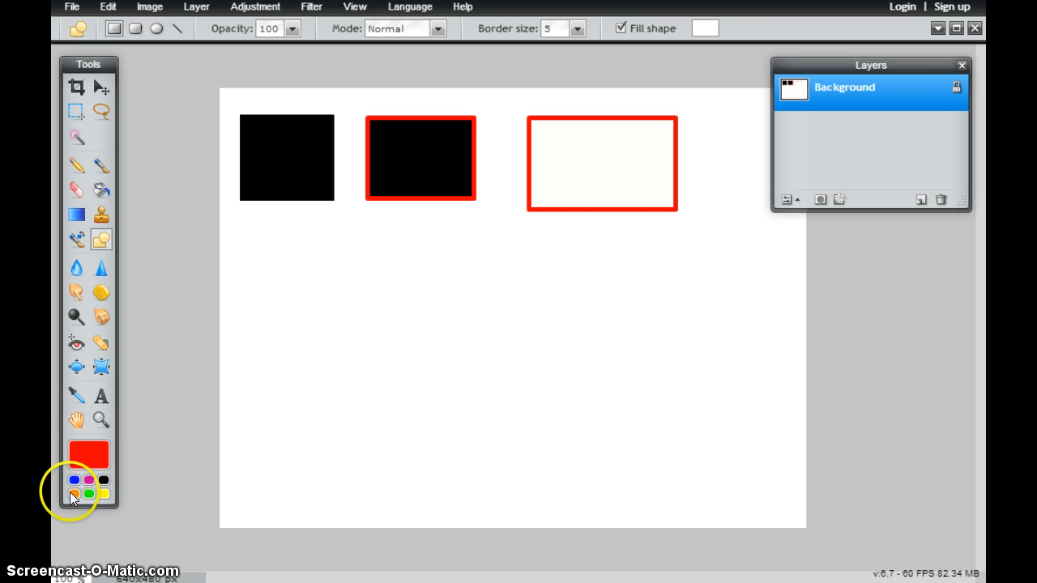
{"action": "mouse_move", "coordinate": [738, 33]}
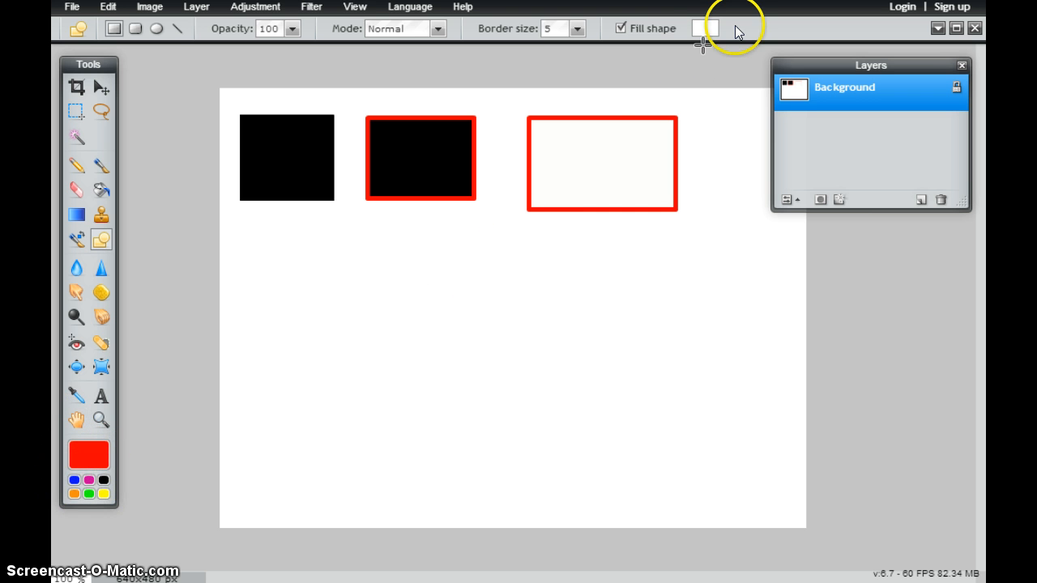
{"action": "left_click", "coordinate": [704, 28]}
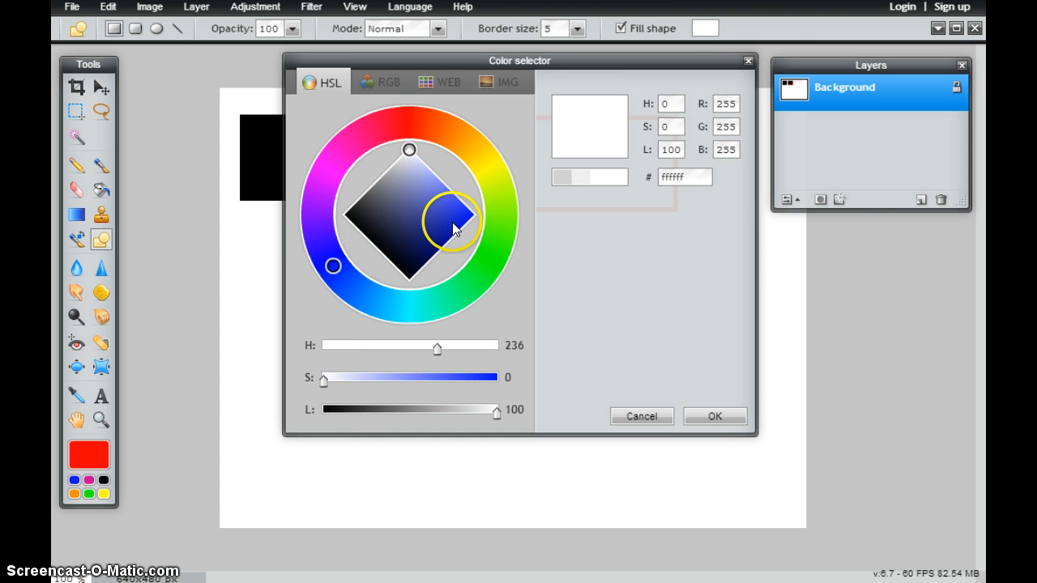
{"action": "left_click", "coordinate": [714, 416]}
{"action": "type", "text": "0"}
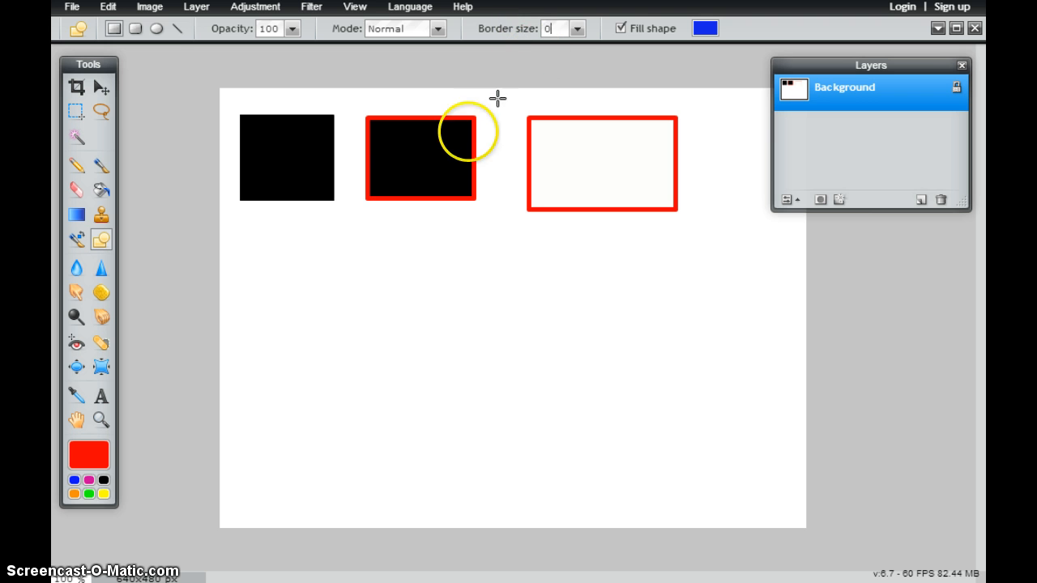
{"action": "left_click_drag", "start_coordinate": [251, 245], "coordinate": [422, 356]}
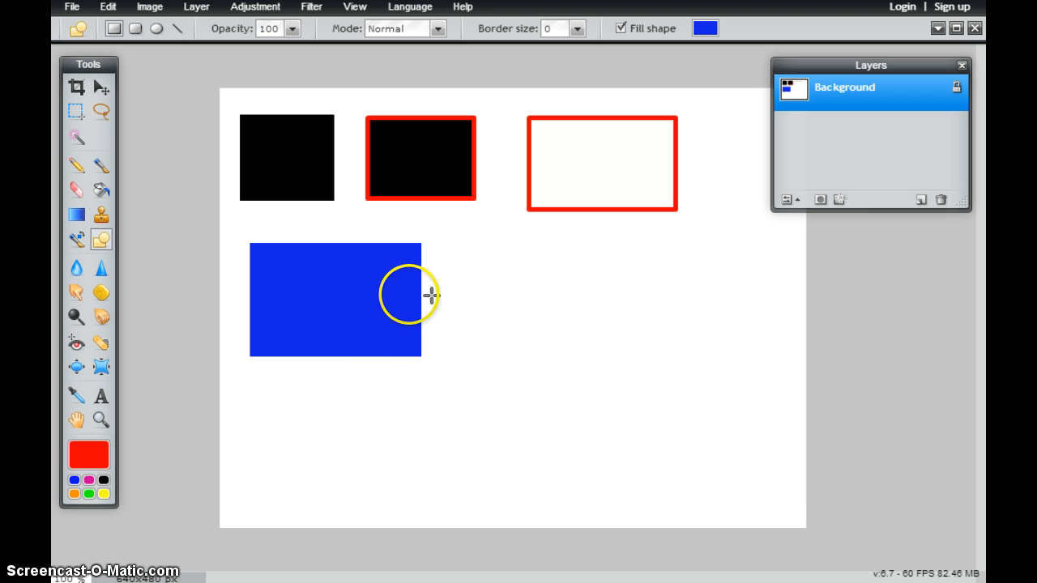
{"action": "mouse_move", "coordinate": [403, 385]}
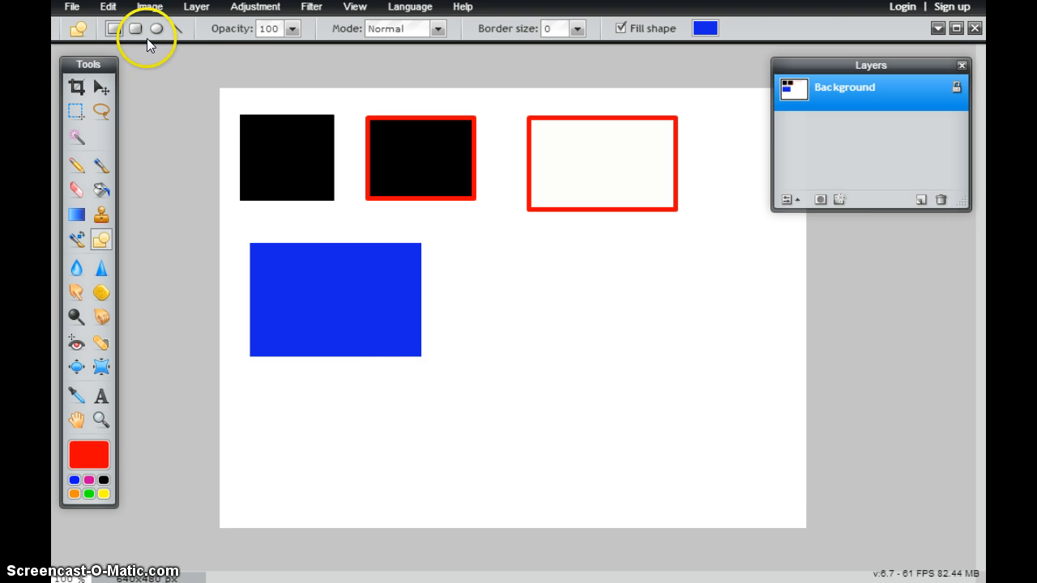
- Draw a black rounded rectangle with a thin red outline beside the blue rectangle
{"action": "left_click", "coordinate": [155, 28]}
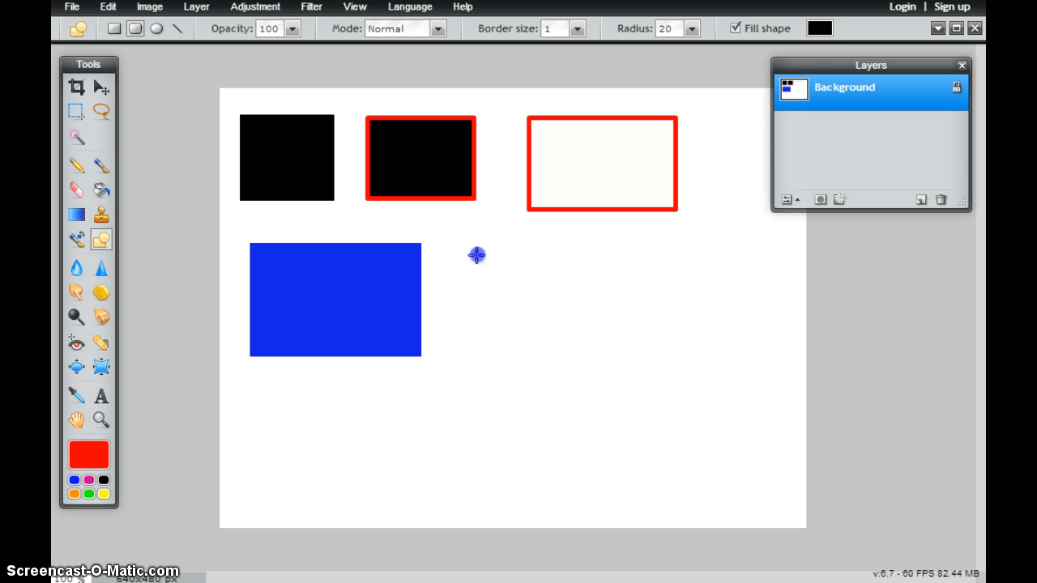
{"action": "left_click_drag", "start_coordinate": [479, 259], "coordinate": [601, 363]}
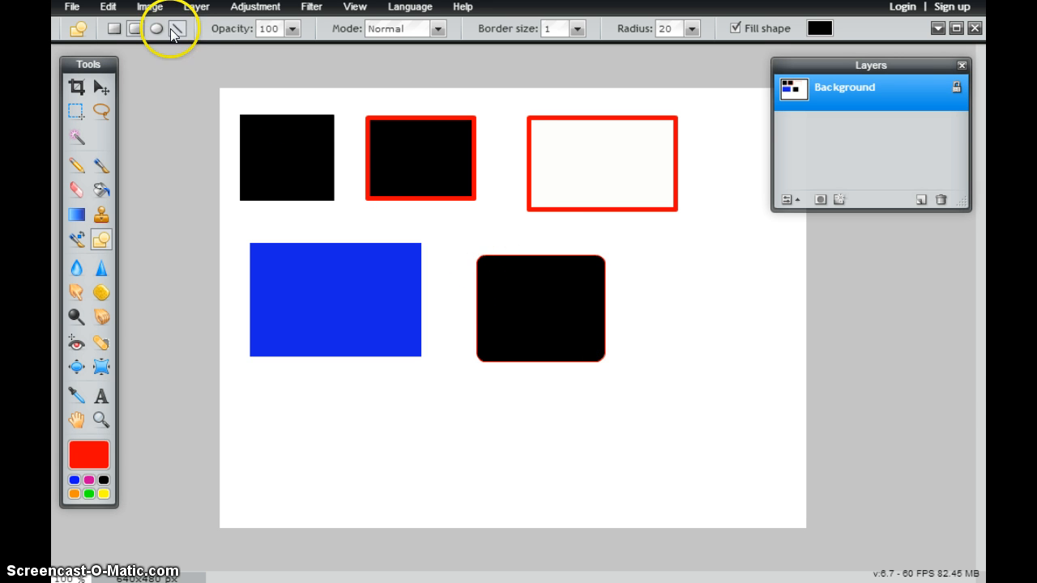
- Draw a black circle with a thin red outline right of the rounded rectangle
{"action": "left_click_drag", "start_coordinate": [640, 252], "coordinate": [709, 325]}
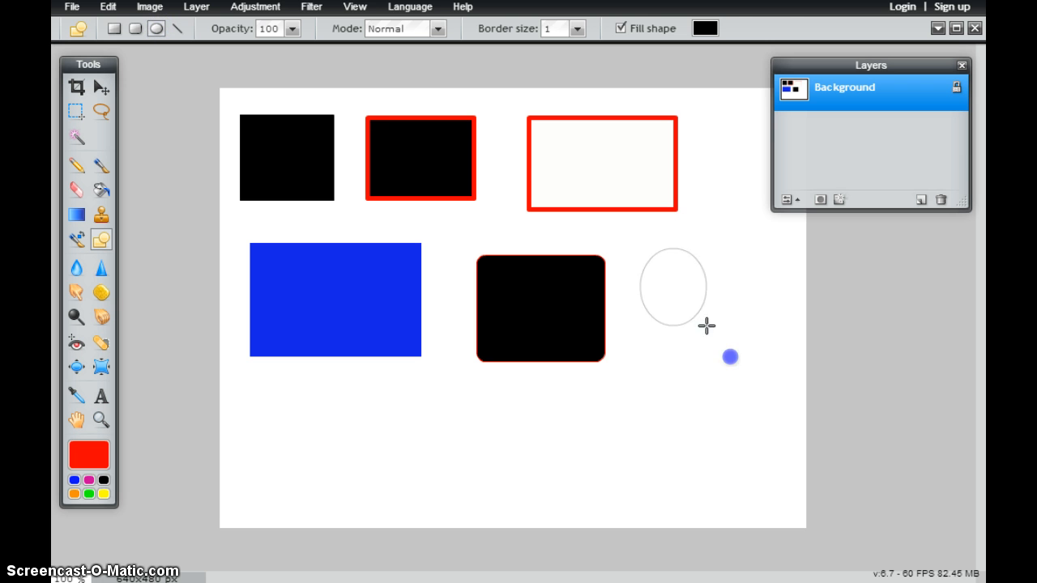
{"action": "left_click_drag", "start_coordinate": [707, 326], "coordinate": [768, 376]}
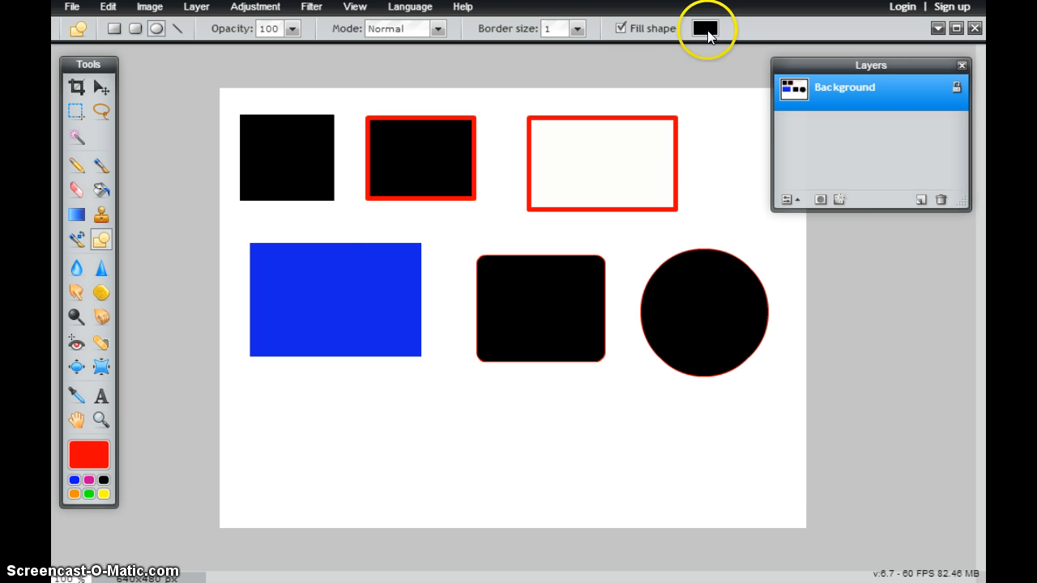
{"action": "mouse_move", "coordinate": [68, 491]}
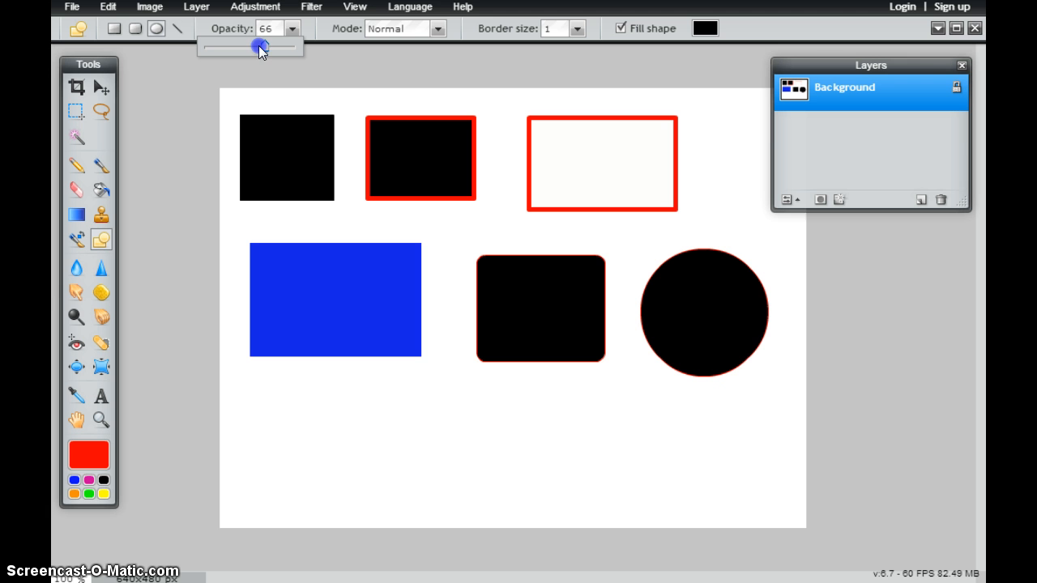
- Lower the shape opacity to 50 and choose a green fill colour
{"action": "left_click_drag", "start_coordinate": [260, 48], "coordinate": [249, 48]}
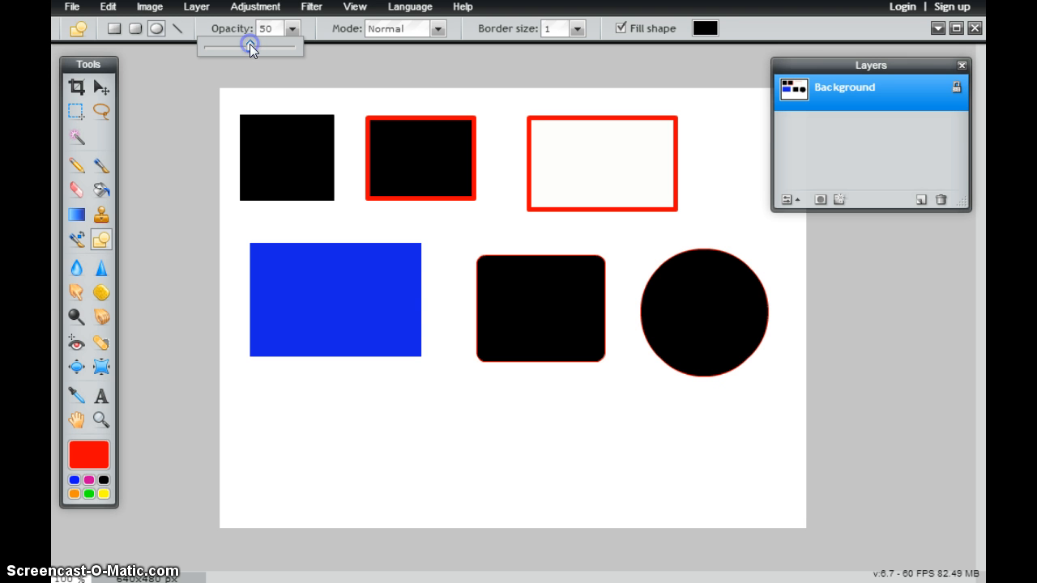
{"action": "mouse_move", "coordinate": [99, 500]}
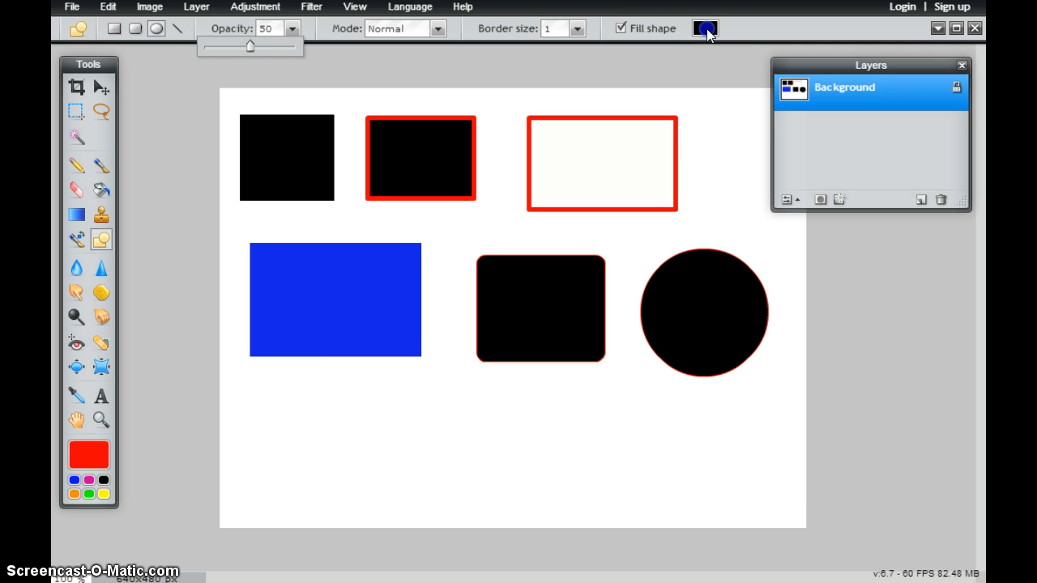
{"action": "left_click", "coordinate": [703, 28]}
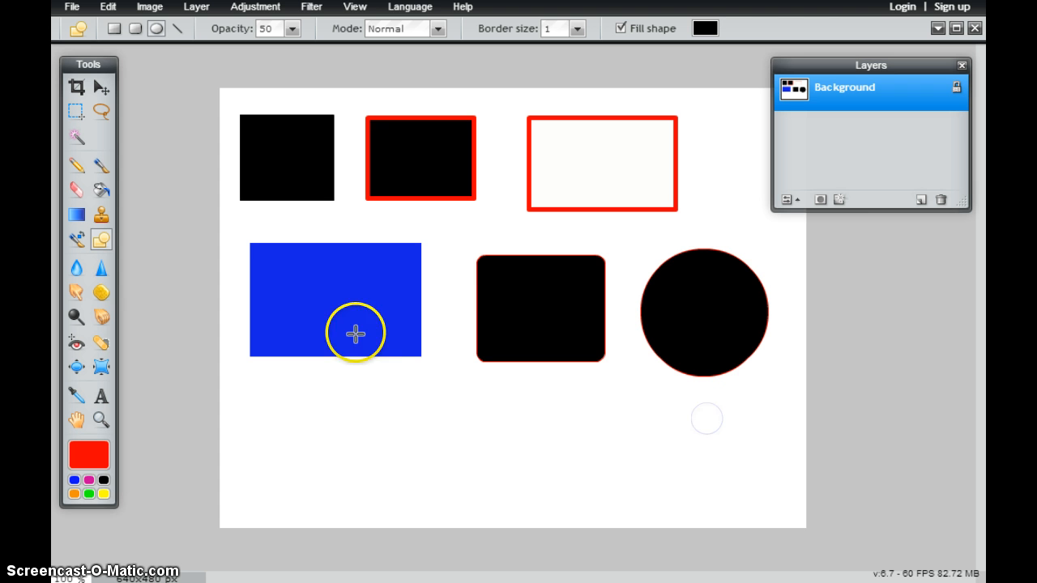
{"action": "mouse_move", "coordinate": [691, 106]}
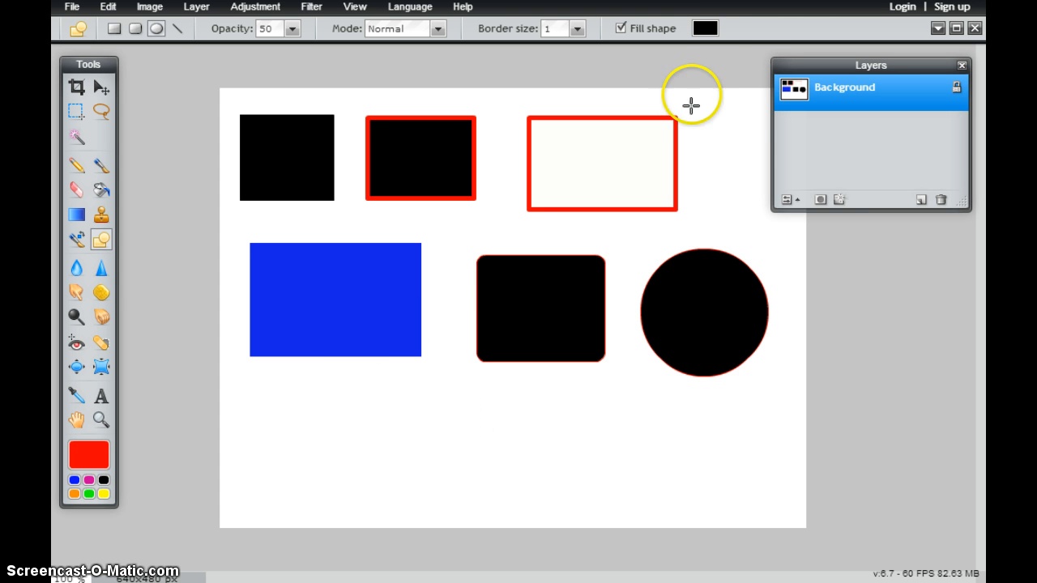
{"action": "left_click", "coordinate": [704, 28]}
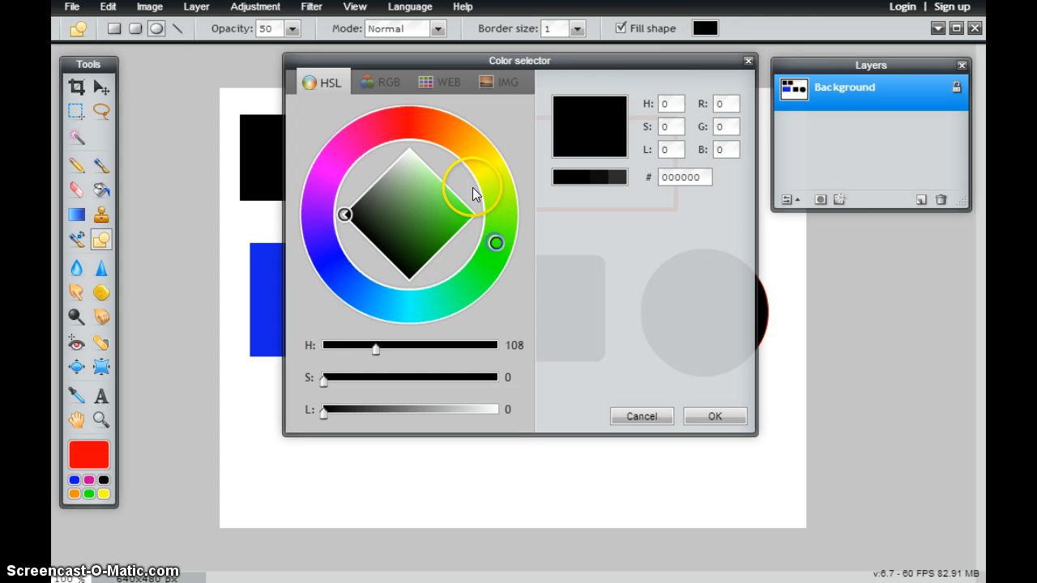
{"action": "left_click", "coordinate": [713, 416]}
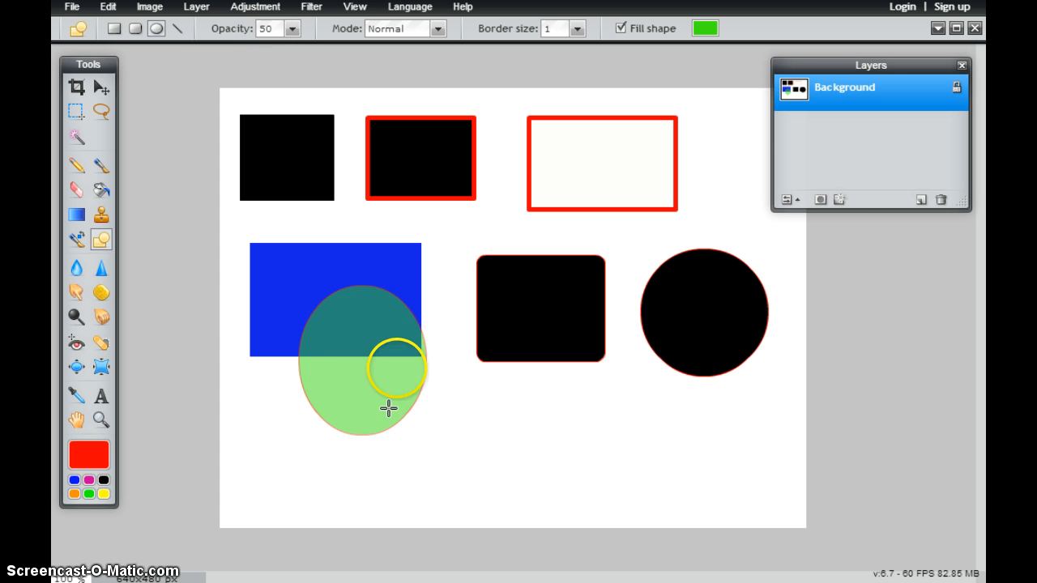
{"action": "mouse_move", "coordinate": [363, 351]}
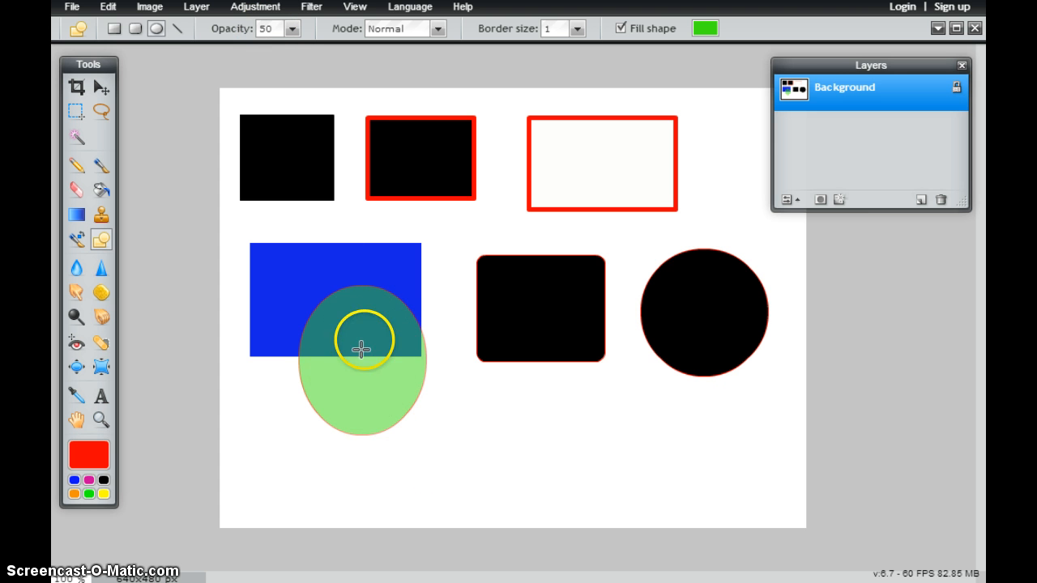
{"action": "mouse_move", "coordinate": [377, 340]}
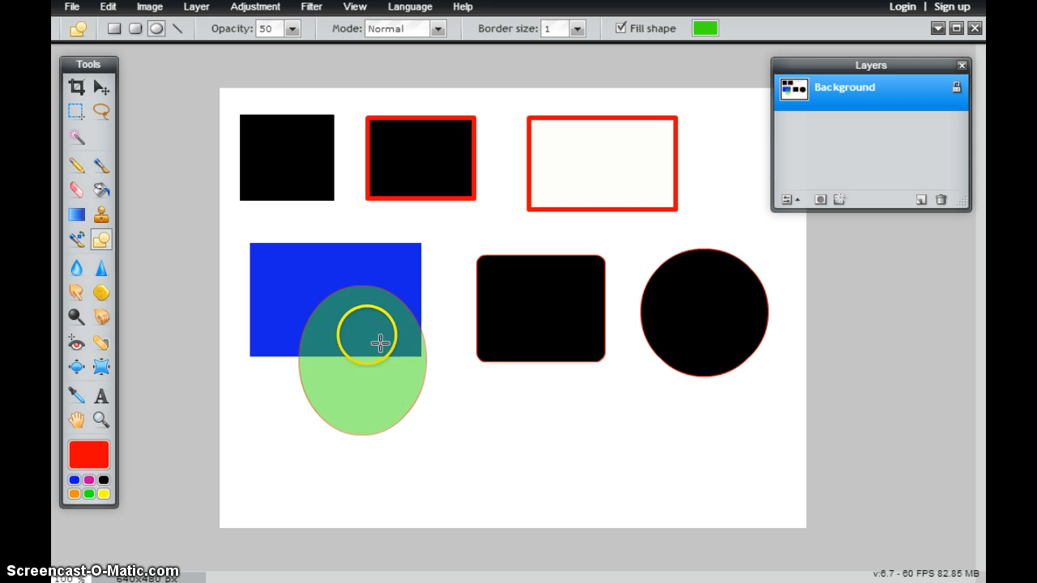
{"action": "mouse_move", "coordinate": [296, 225]}
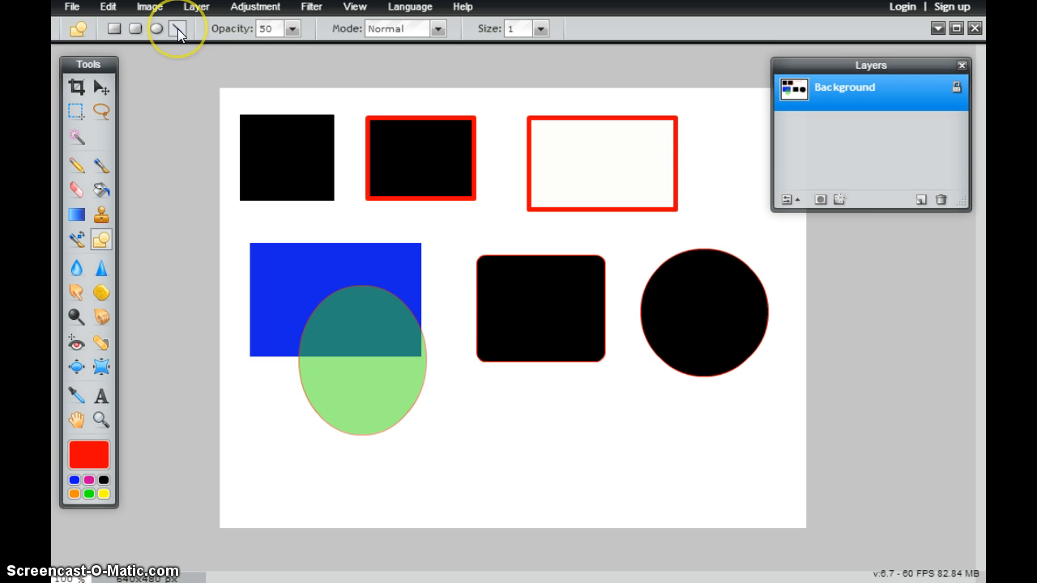
{"action": "mouse_move", "coordinate": [294, 30]}
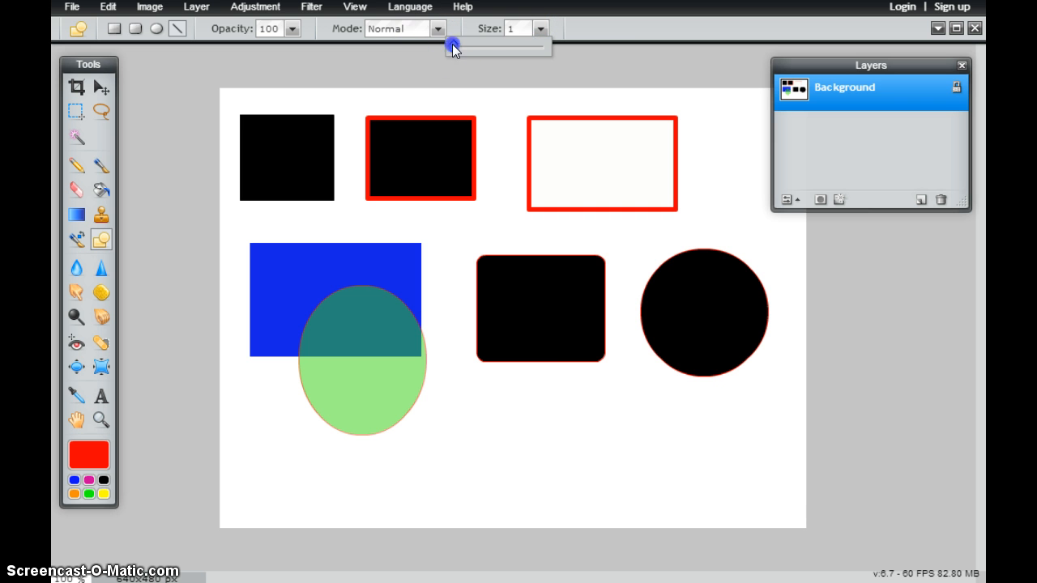
- Set line size to 18 and draw a thick red line below the shapes
{"action": "left_click_drag", "start_coordinate": [451, 46], "coordinate": [499, 47]}
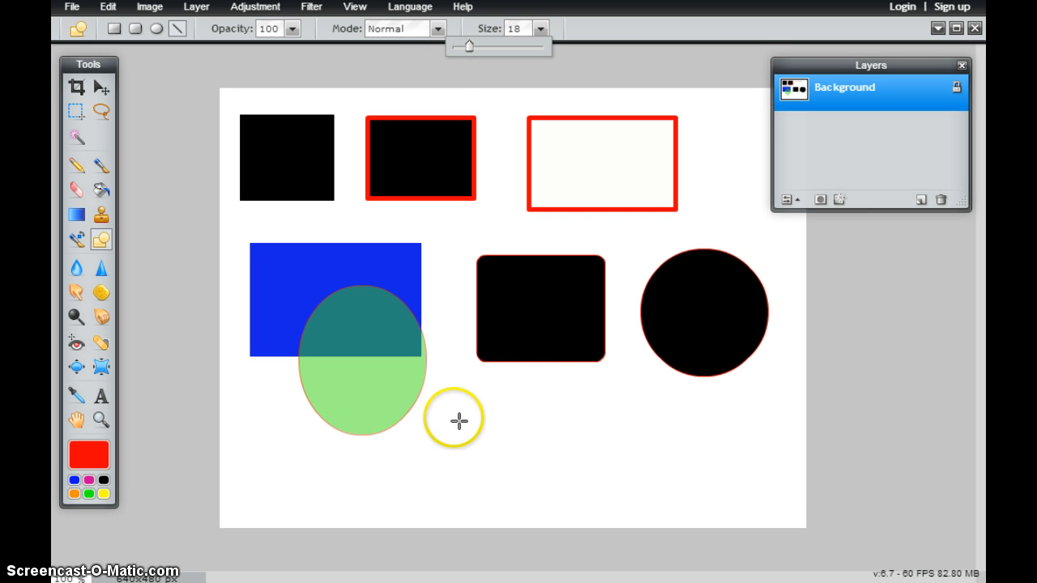
{"action": "left_click_drag", "start_coordinate": [456, 419], "coordinate": [720, 461]}
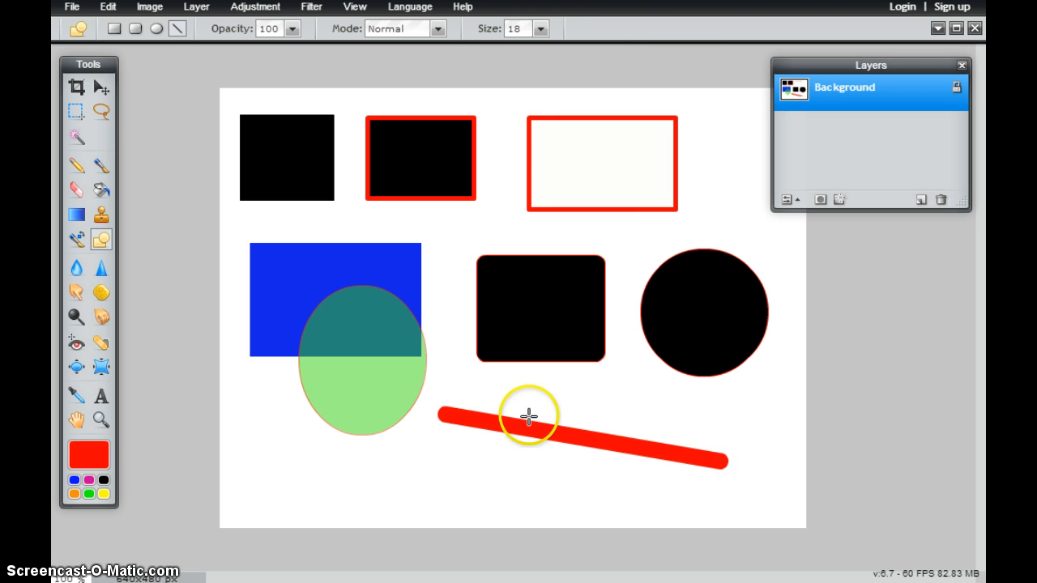
{"action": "mouse_move", "coordinate": [610, 30]}
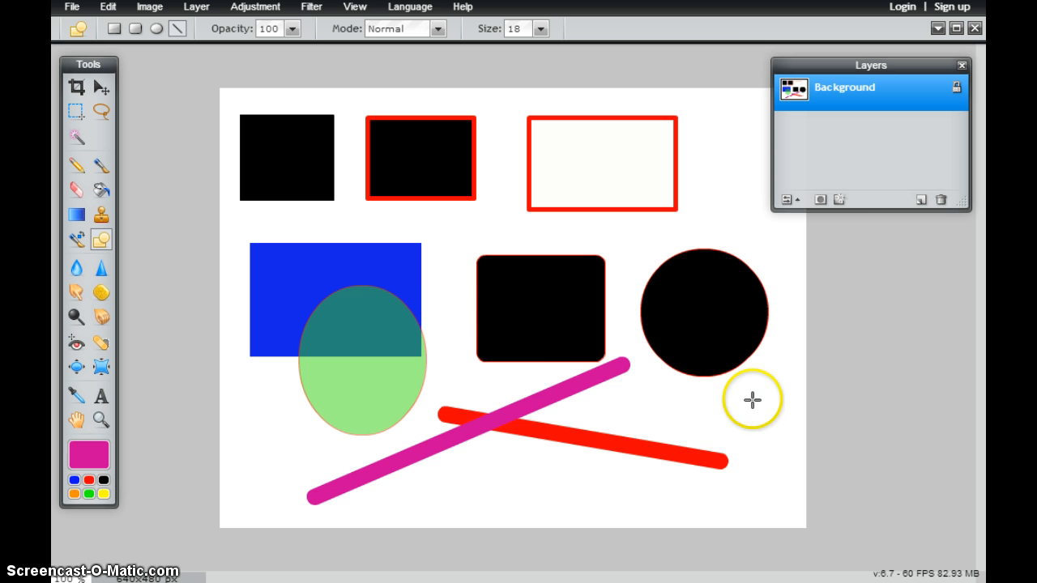
{"action": "mouse_move", "coordinate": [446, 353]}
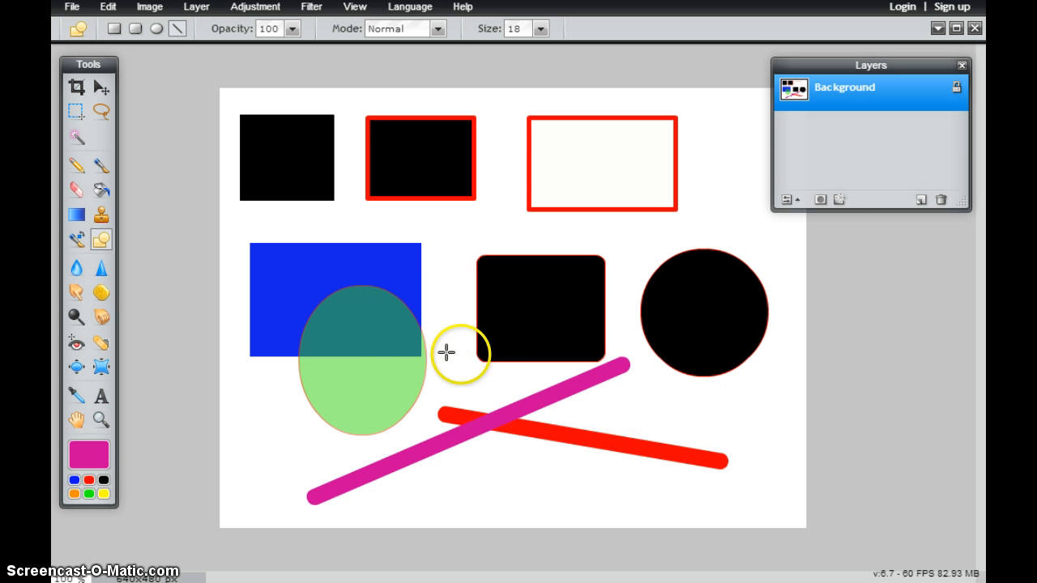